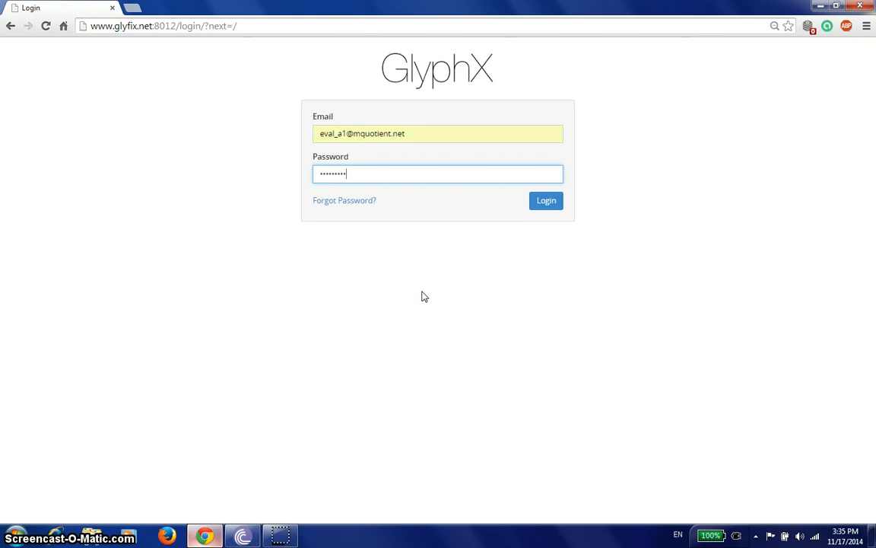
mouse_move(432, 274)
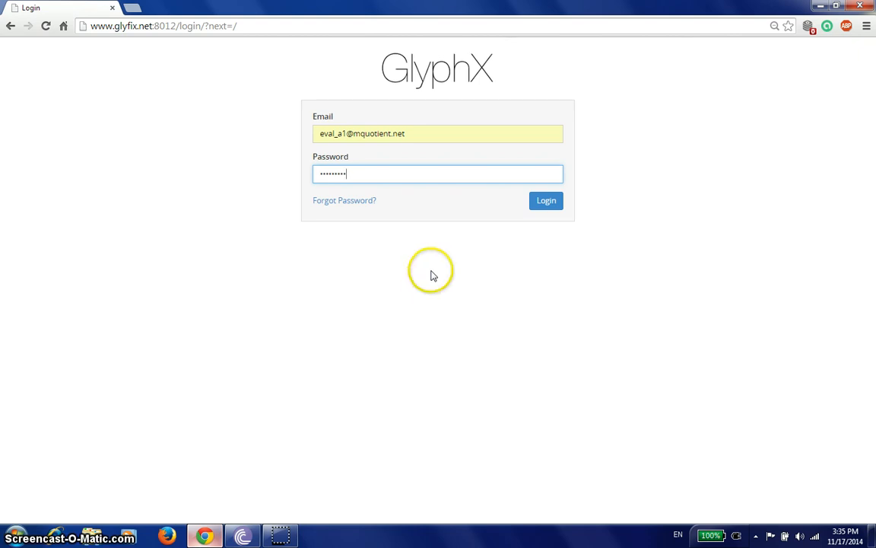
mouse_move(420, 173)
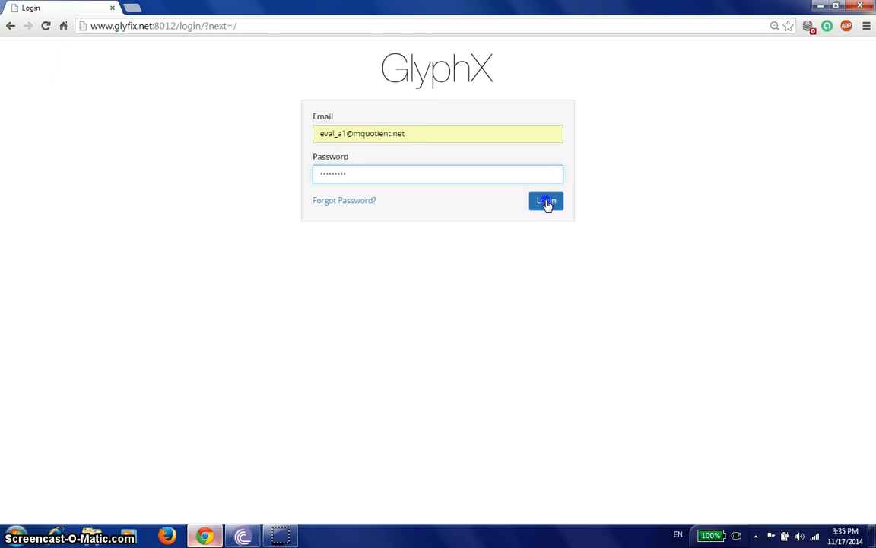
Submit the entered email and password to sign in to GlyphX.
click(546, 201)
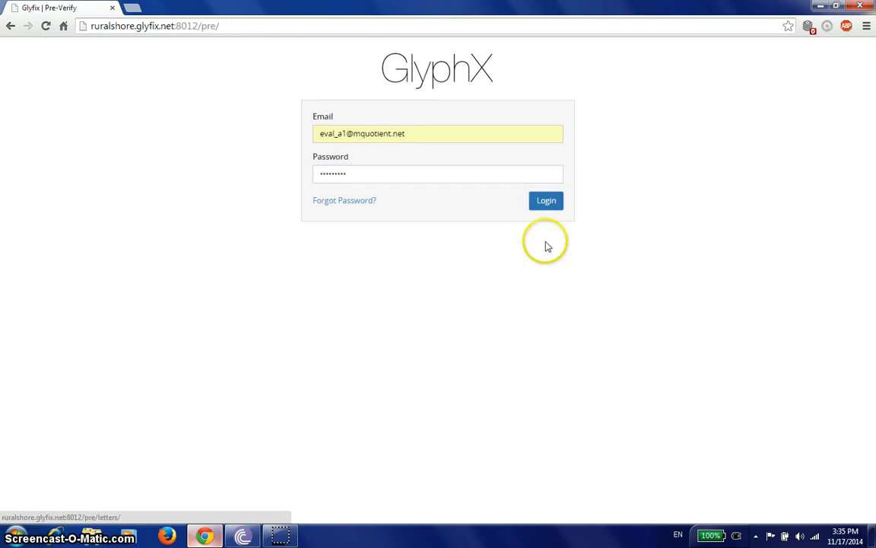
click(546, 201)
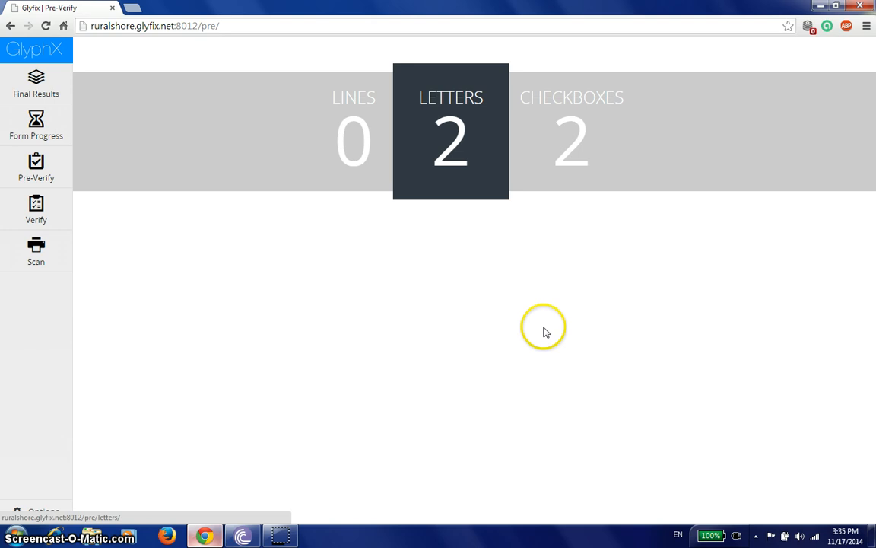
mouse_move(544, 332)
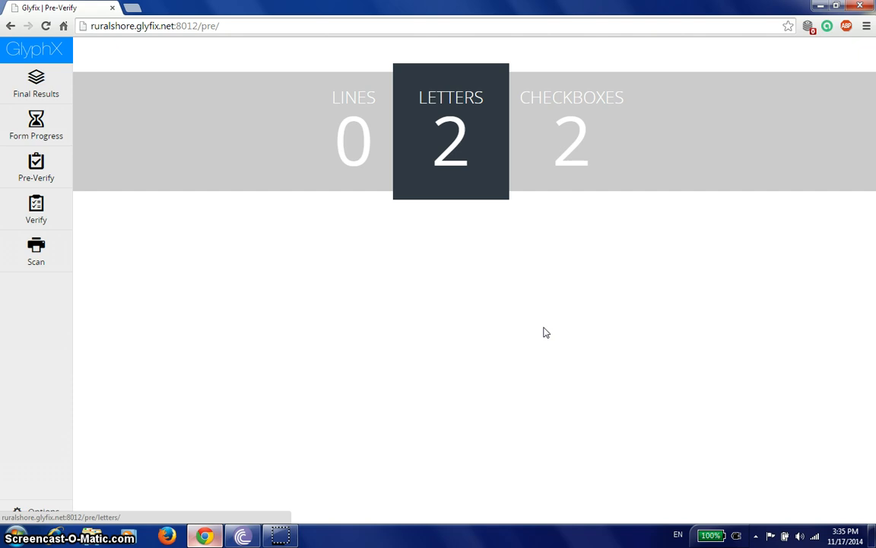
mouse_move(541, 333)
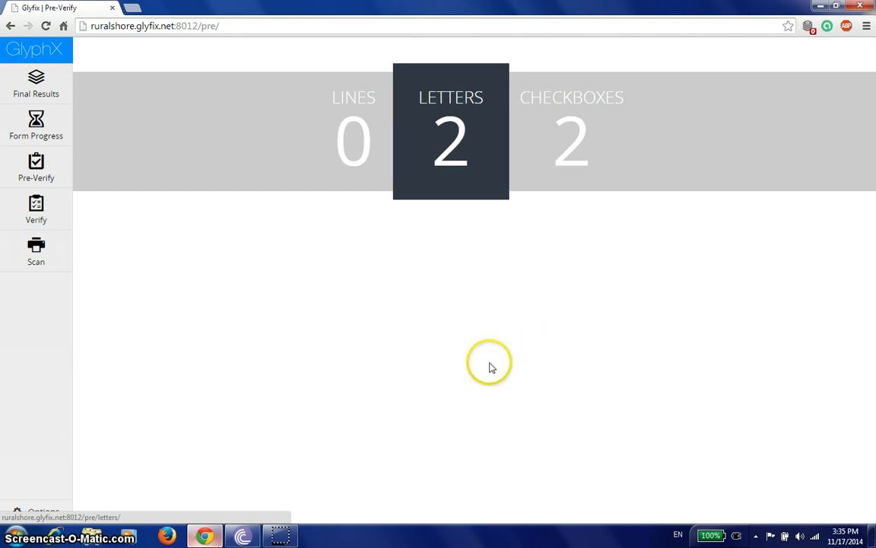
mouse_move(213, 386)
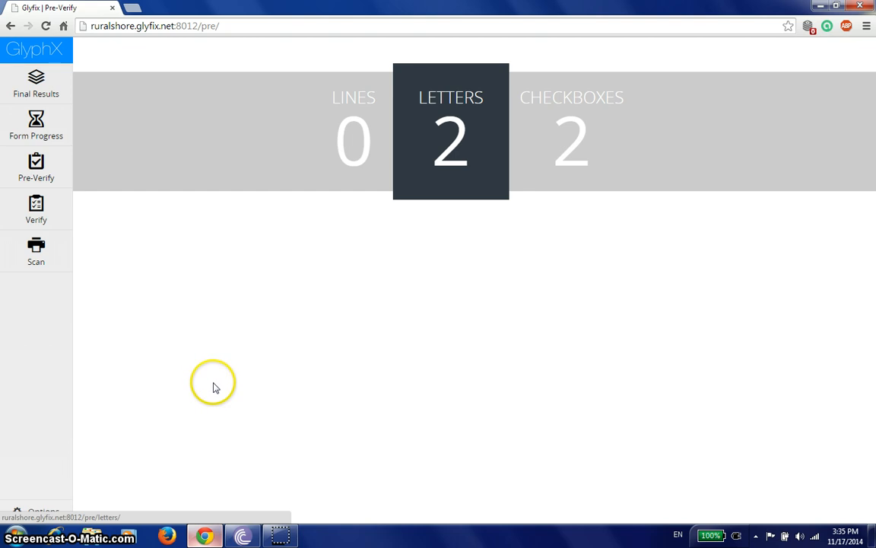
mouse_move(3, 225)
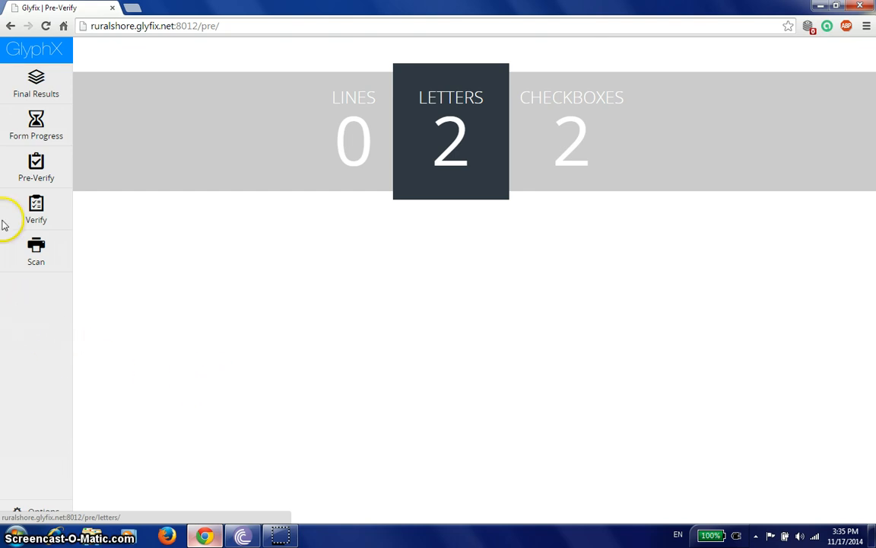
mouse_move(122, 298)
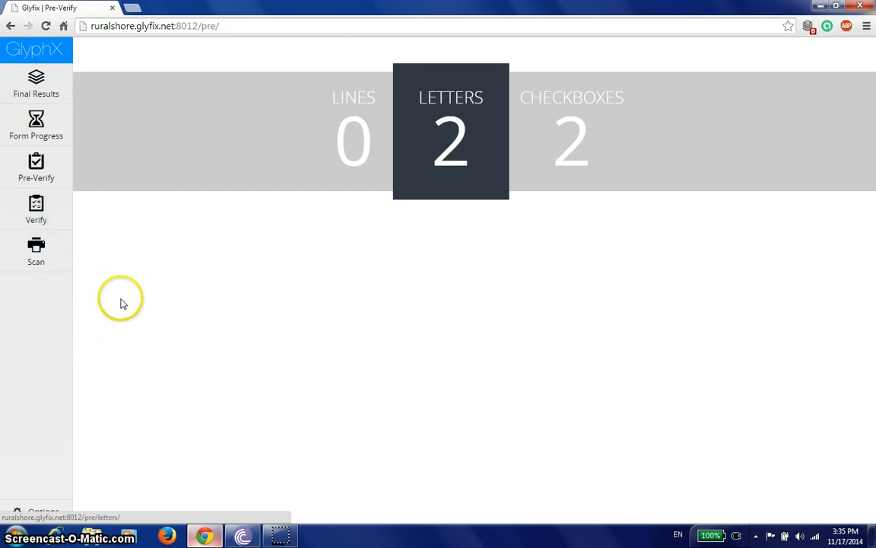
Show the form progress list with the scanned form at 59% pre-verification.
click(37, 125)
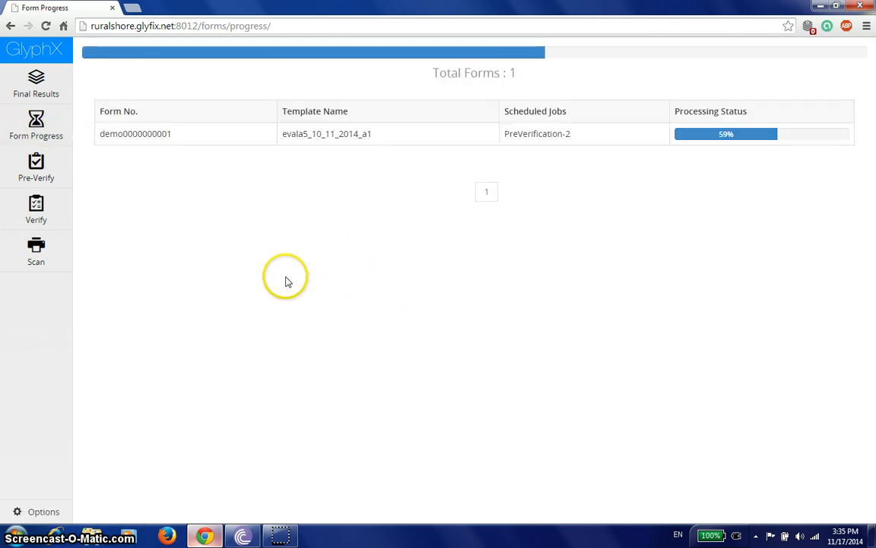
mouse_move(270, 134)
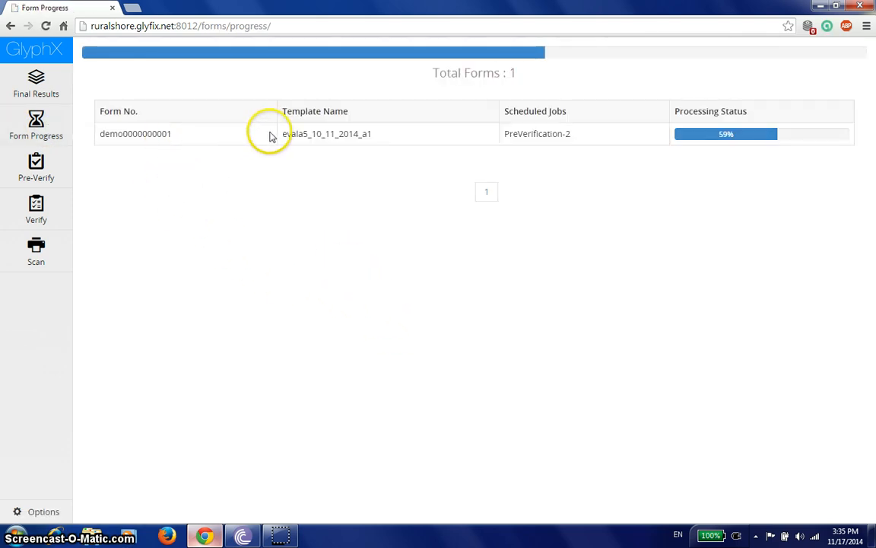
mouse_move(368, 134)
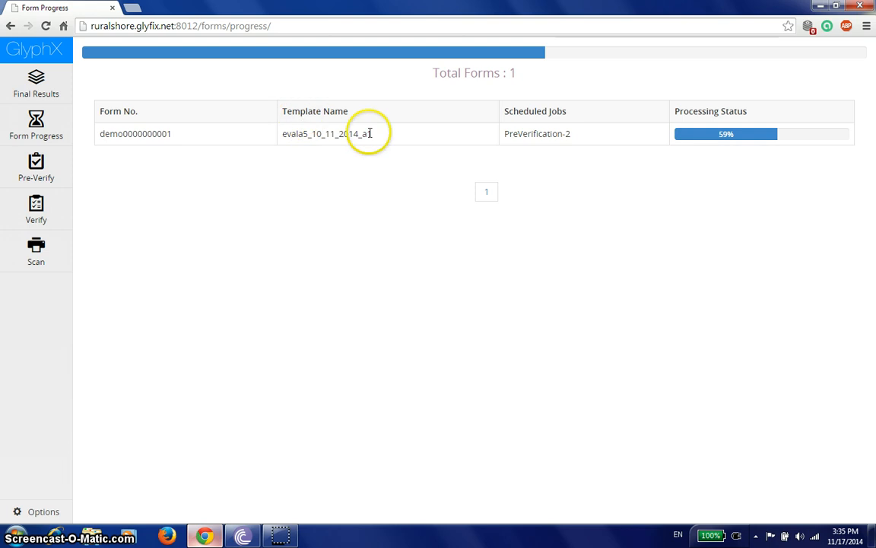
mouse_move(537, 134)
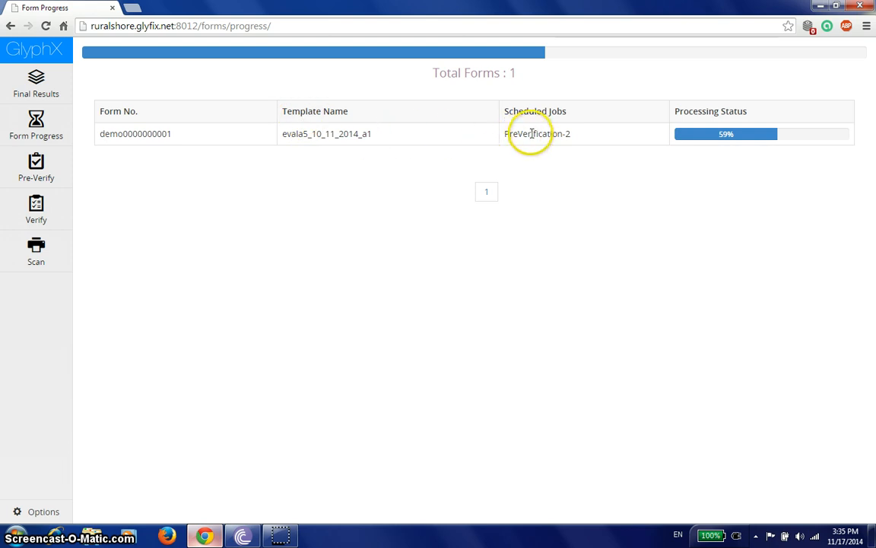
mouse_move(560, 137)
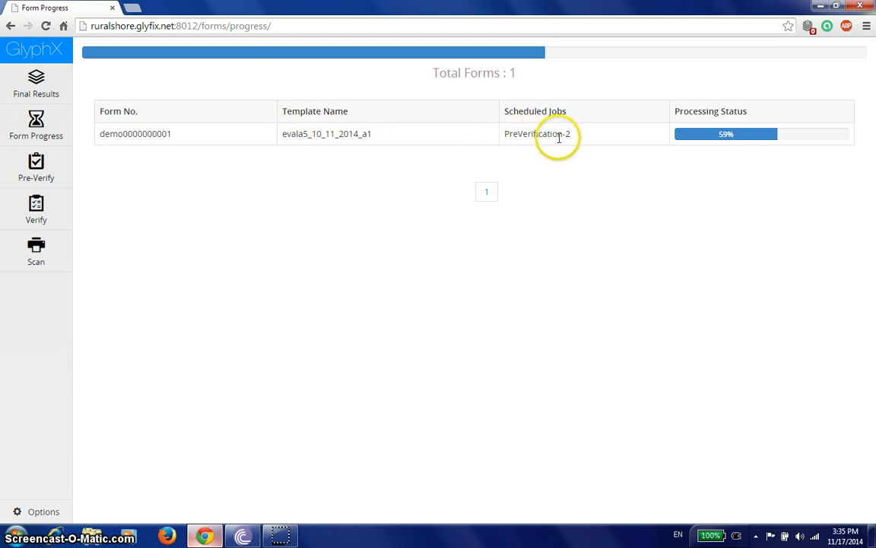
mouse_move(666, 146)
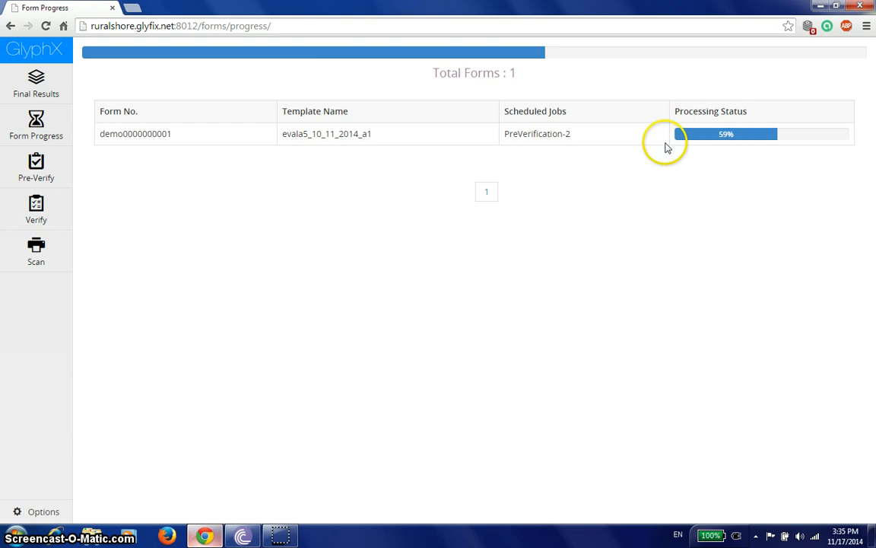
mouse_move(783, 135)
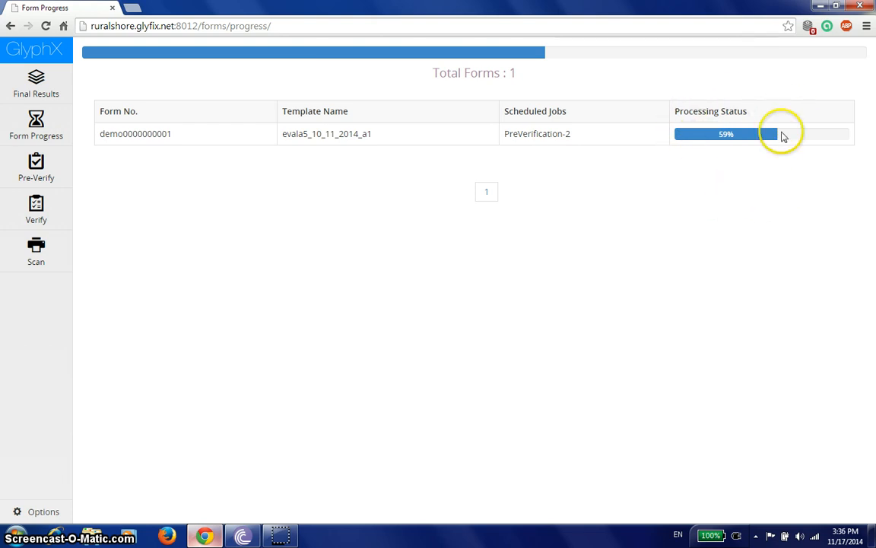
mouse_move(373, 186)
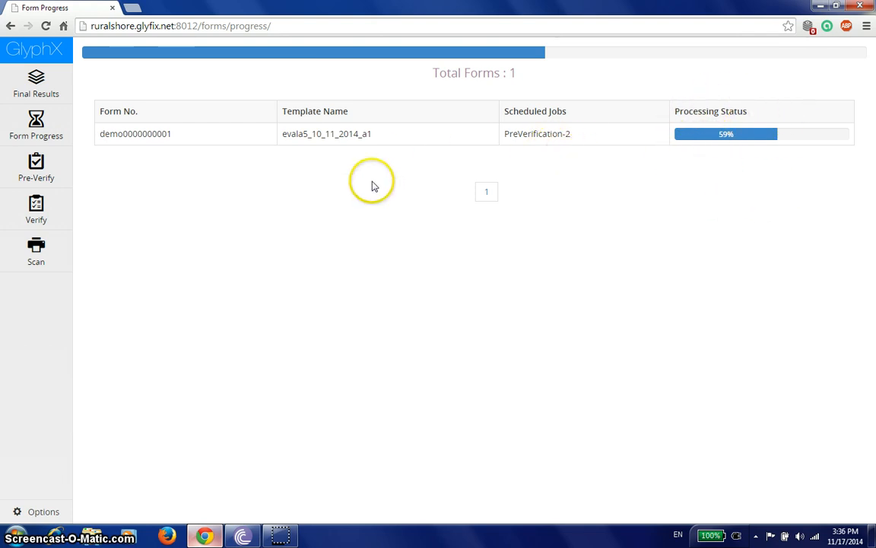
mouse_move(493, 183)
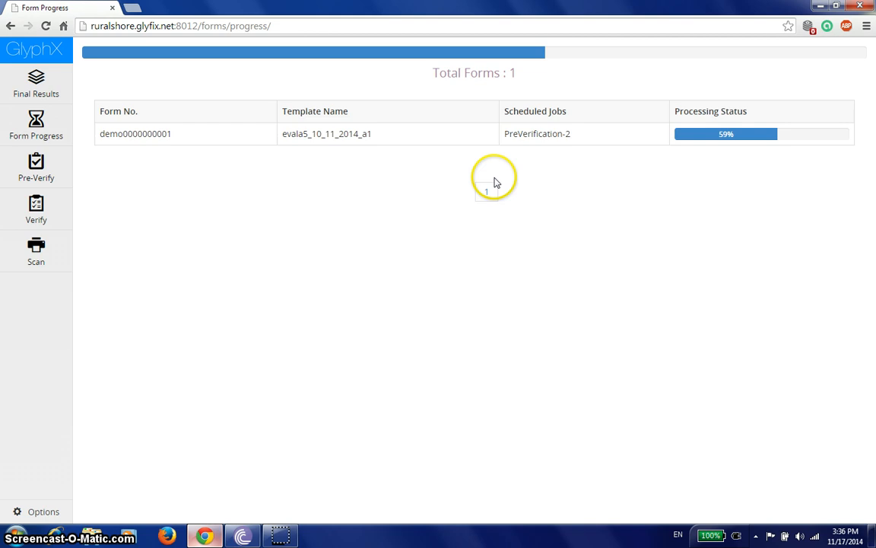
mouse_move(372, 213)
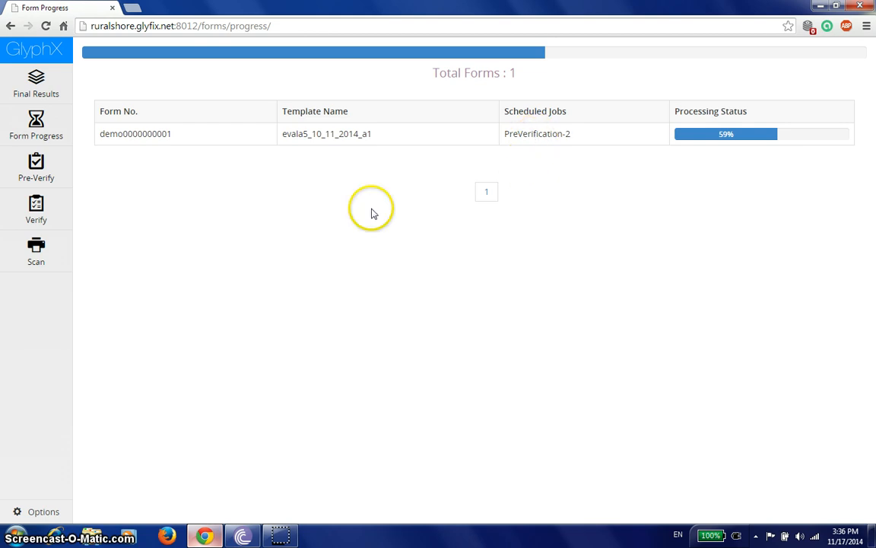
mouse_move(36, 166)
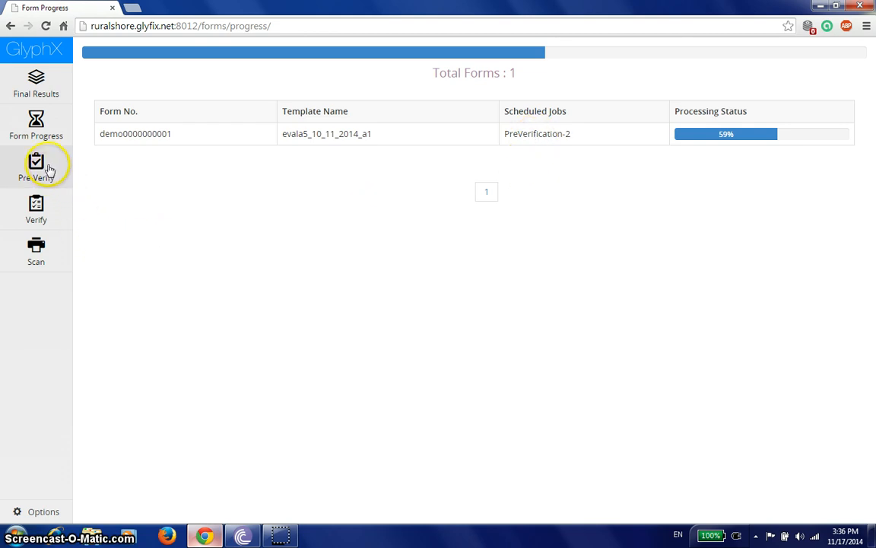
Return to the pre-verify overview showing 0 lines, 2 letters and 2 checkboxes pending.
click(36, 161)
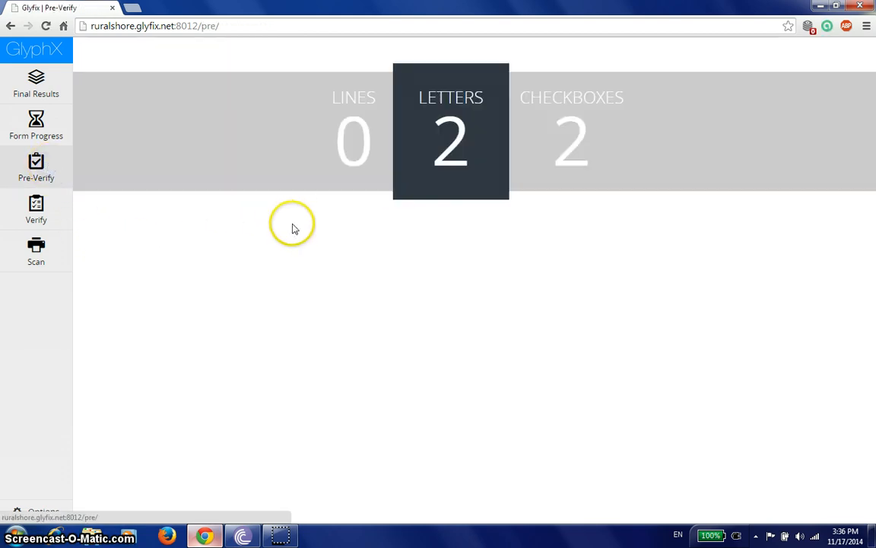
mouse_move(435, 225)
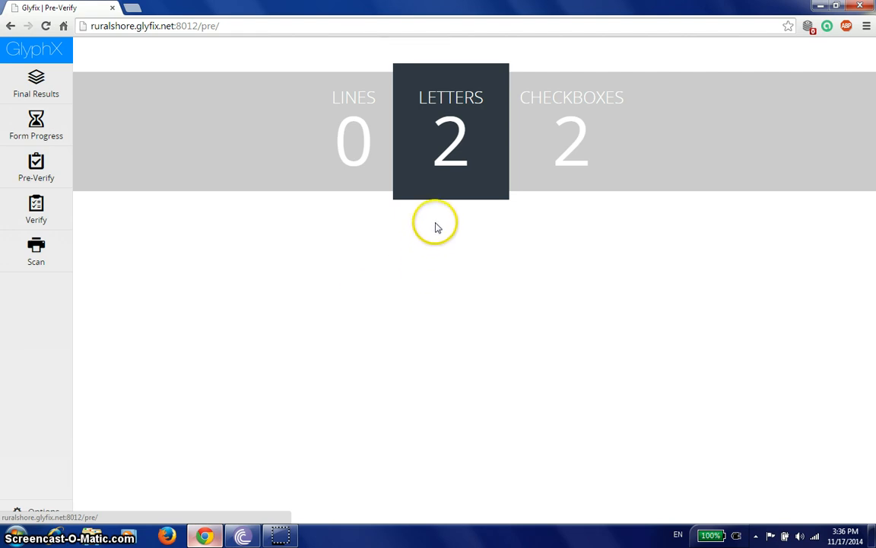
mouse_move(451, 253)
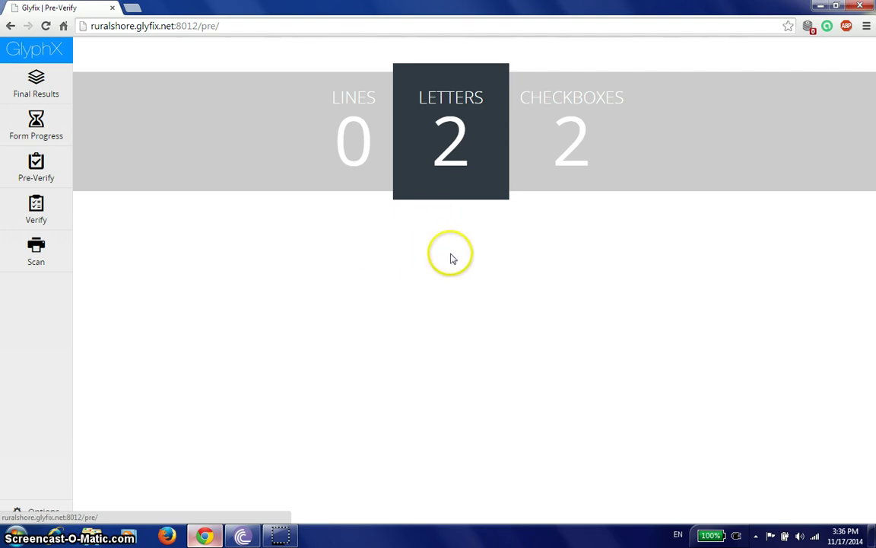
mouse_move(444, 258)
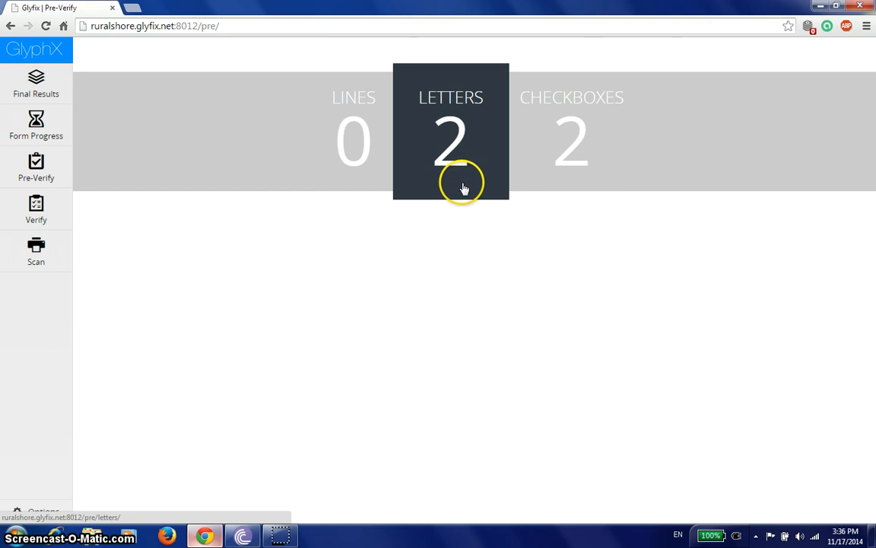
mouse_move(352, 198)
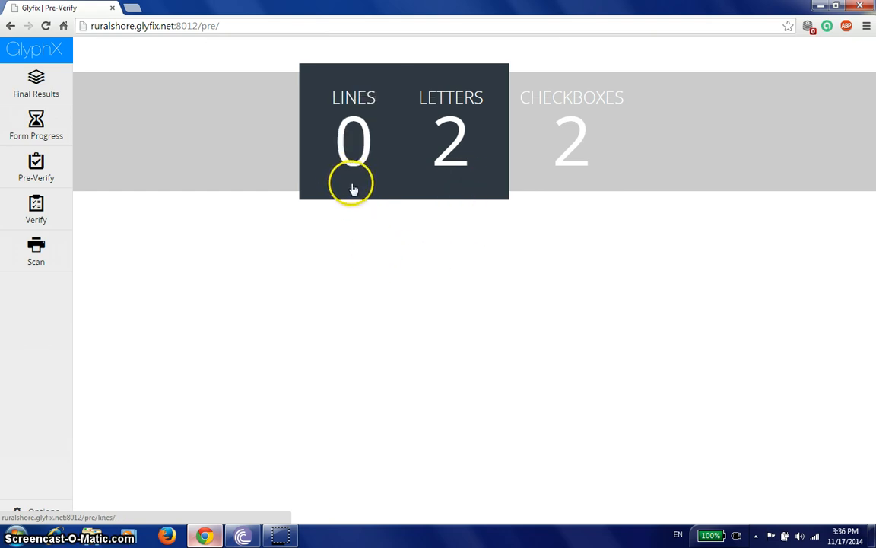
click(450, 140)
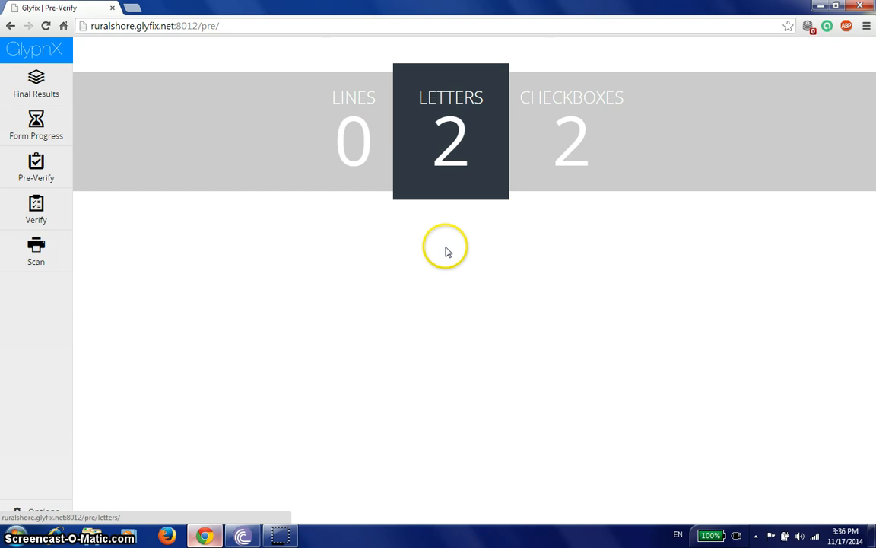
mouse_move(456, 228)
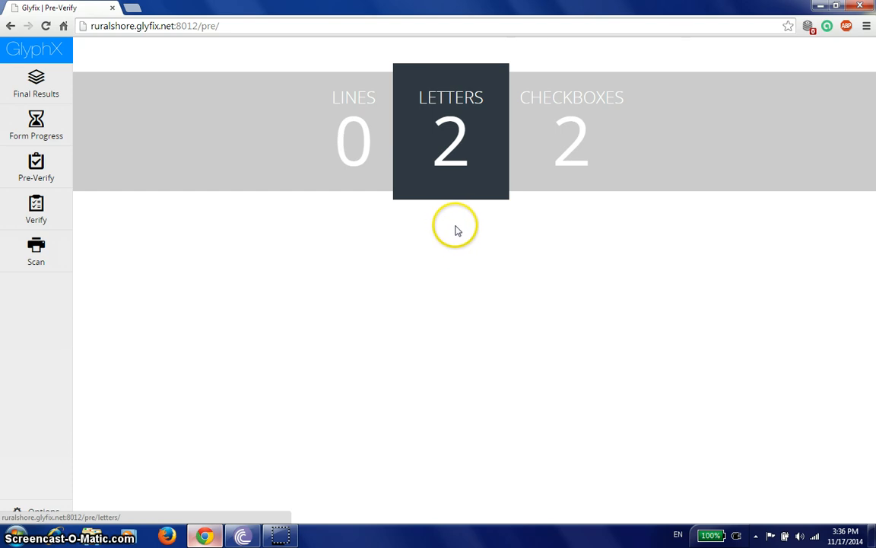
mouse_move(465, 210)
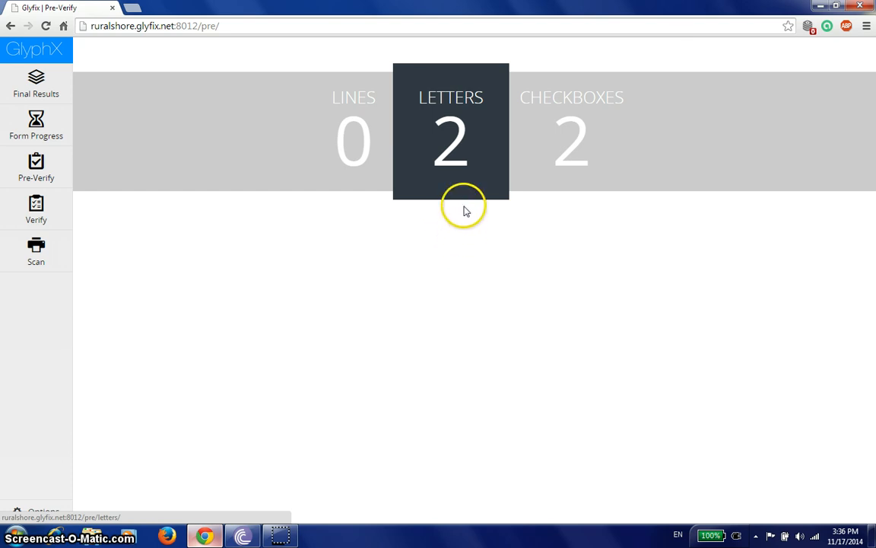
mouse_move(466, 204)
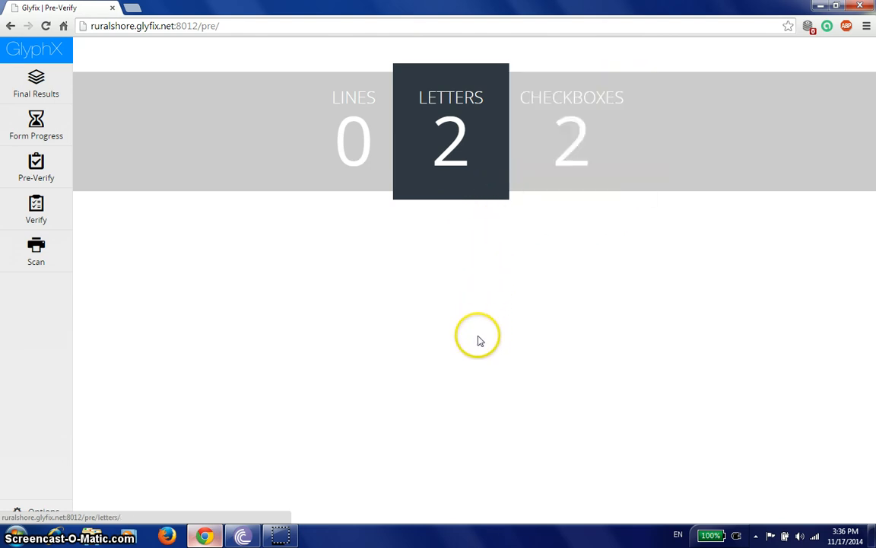
Confirm the comma and the R as correctly recognised, emptying the letters queue.
click(451, 140)
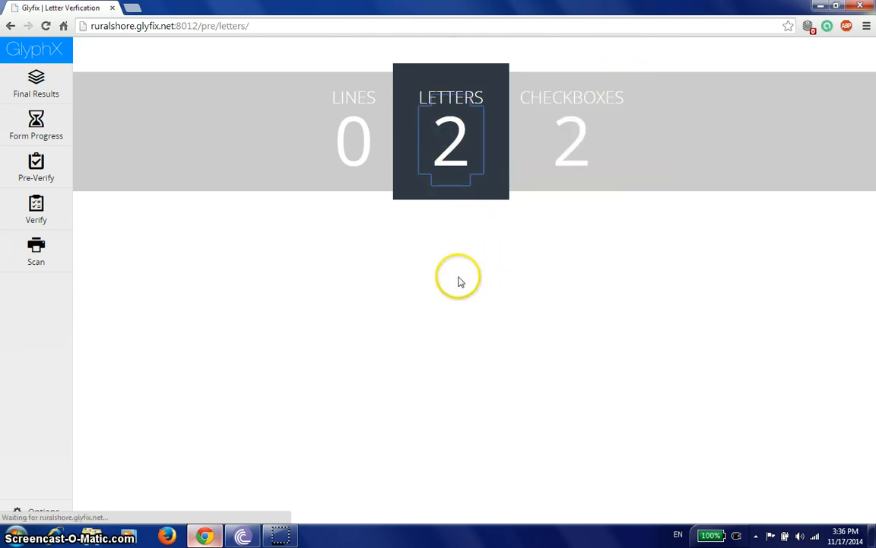
click(450, 130)
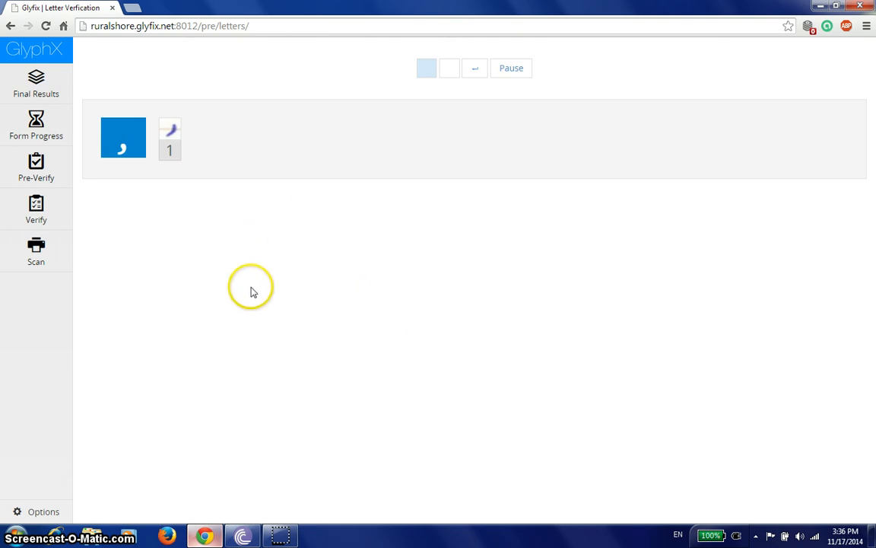
mouse_move(191, 295)
text(1)
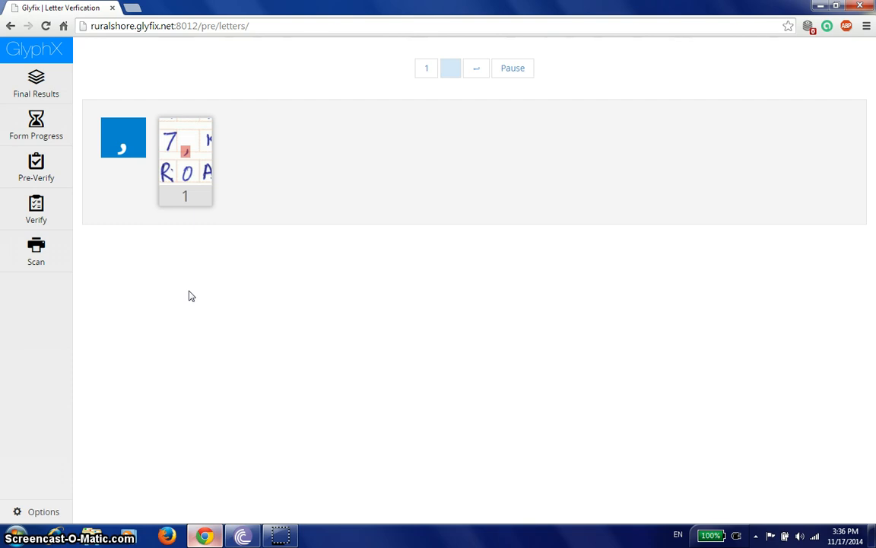
click(185, 161)
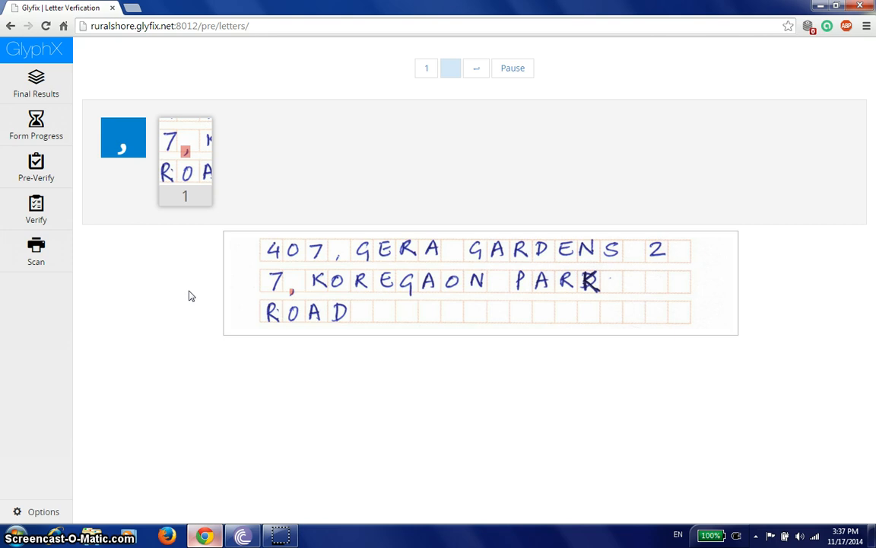
click(292, 295)
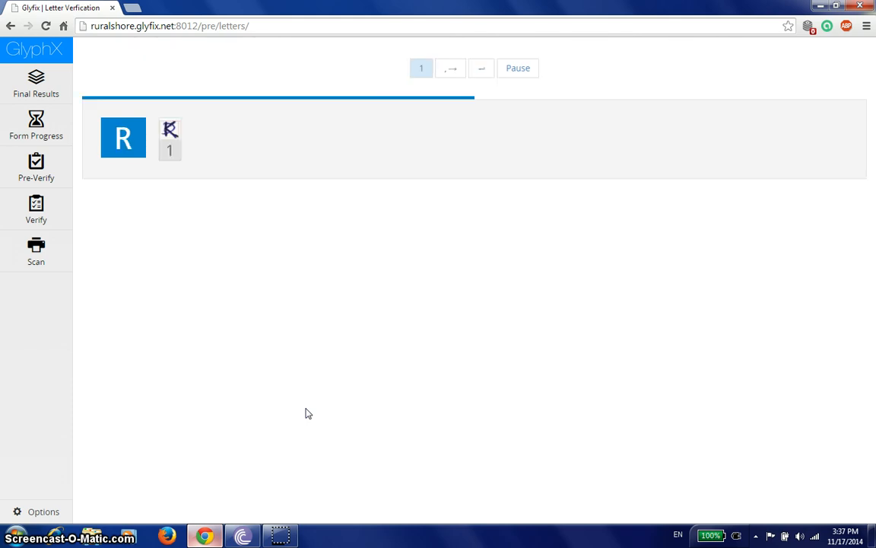
mouse_move(460, 76)
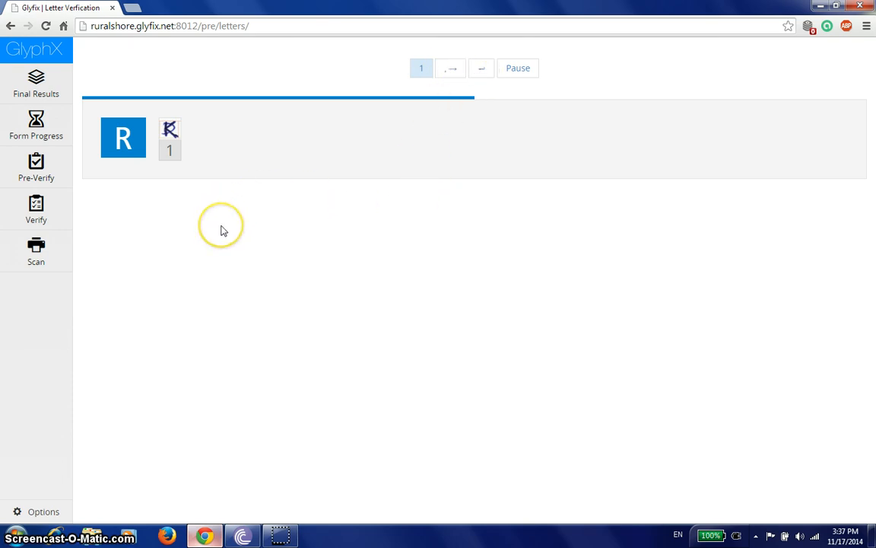
mouse_move(223, 231)
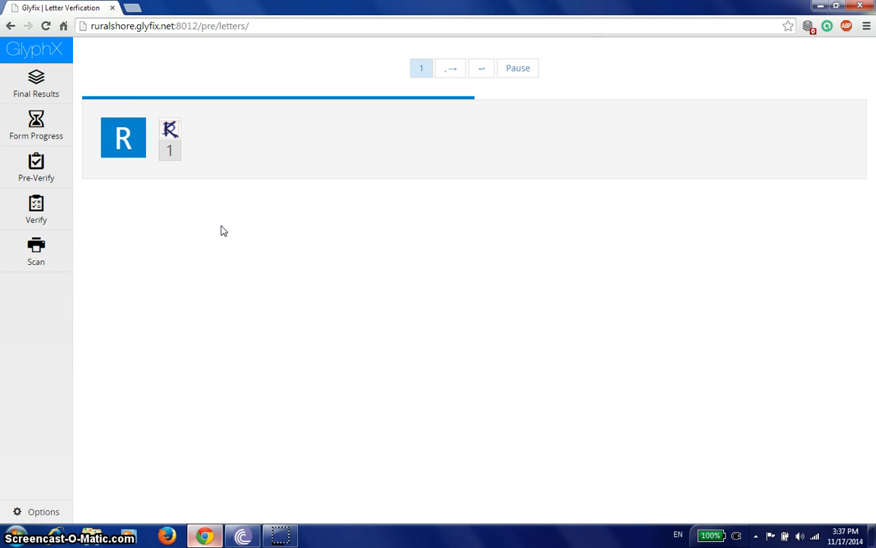
click(170, 138)
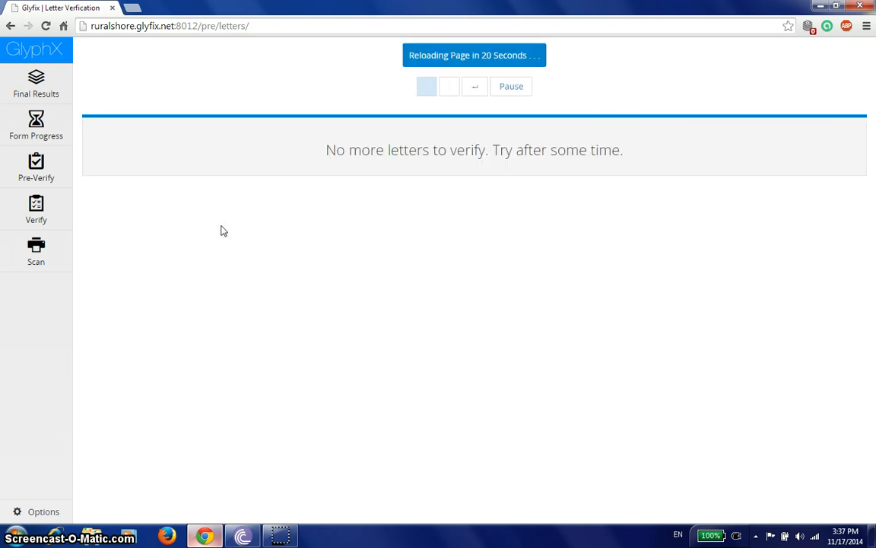
mouse_move(134, 220)
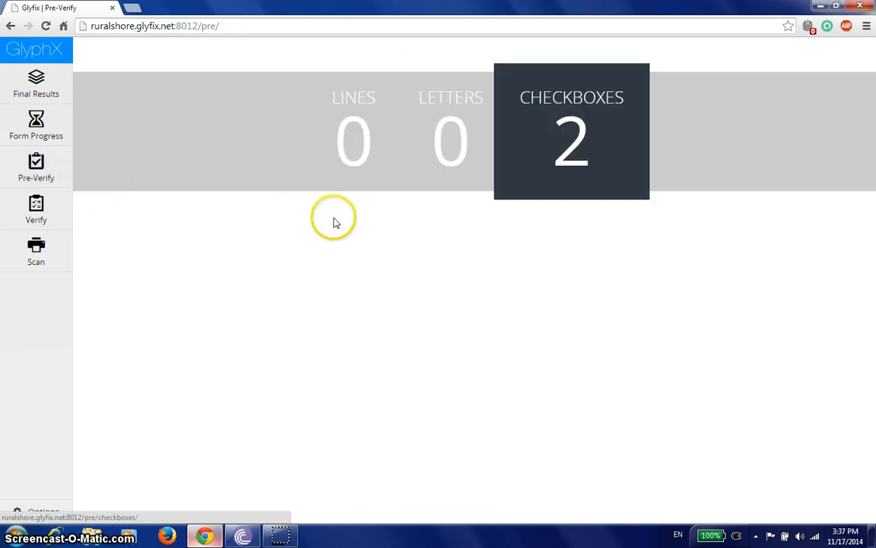
mouse_move(605, 164)
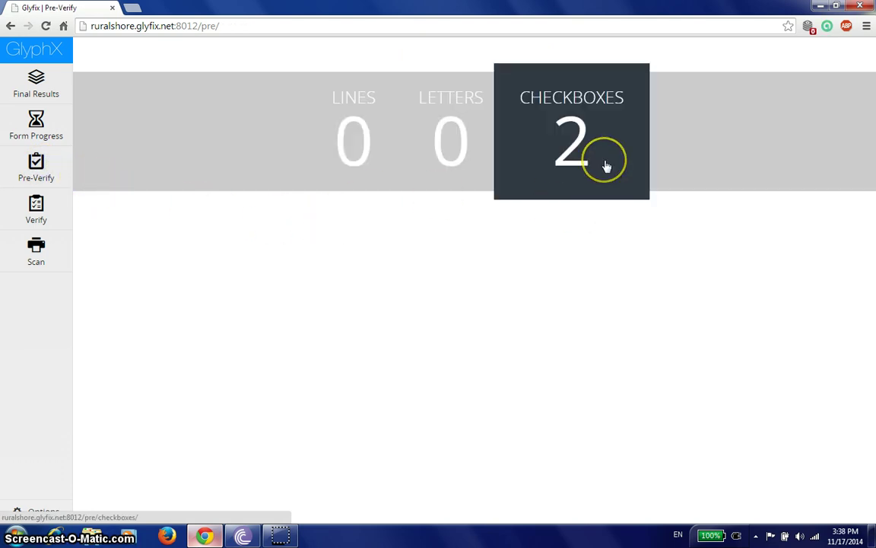
Open the checkbox verification queue listing the two pending checkboxes.
click(572, 140)
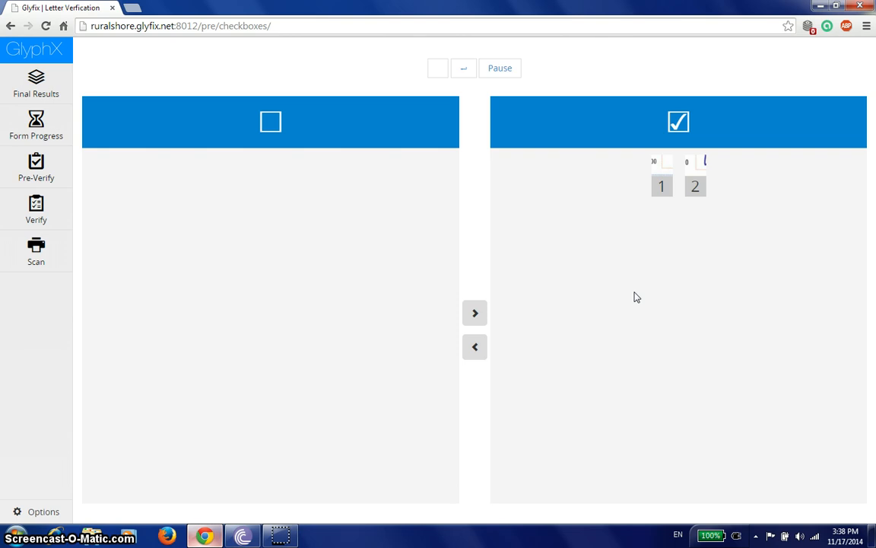
Mark checkbox 1 as unticked, submit the verification, and confirm all pre-verify counts are 0.
click(660, 186)
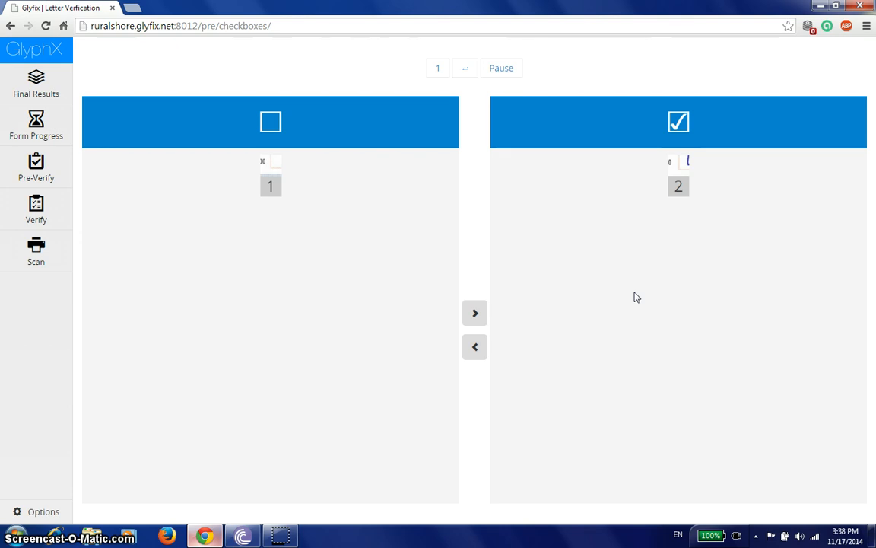
click(475, 314)
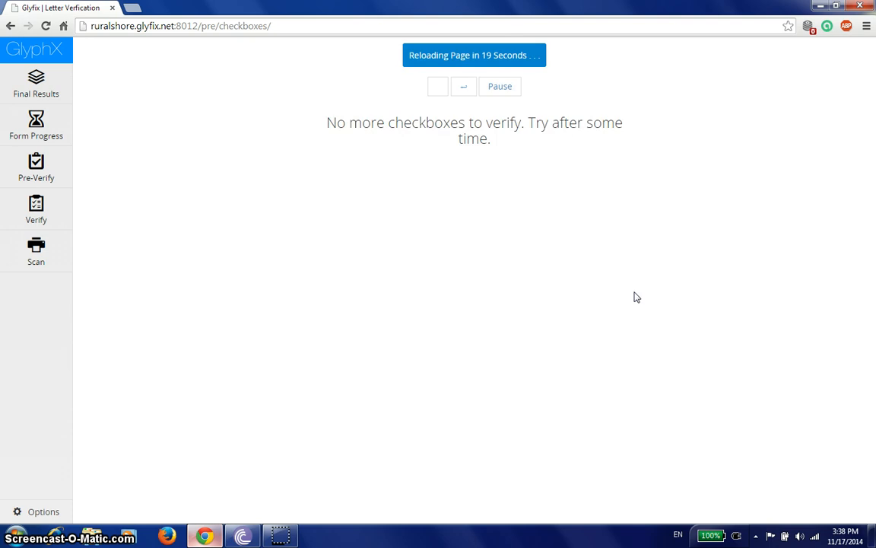
mouse_move(76, 171)
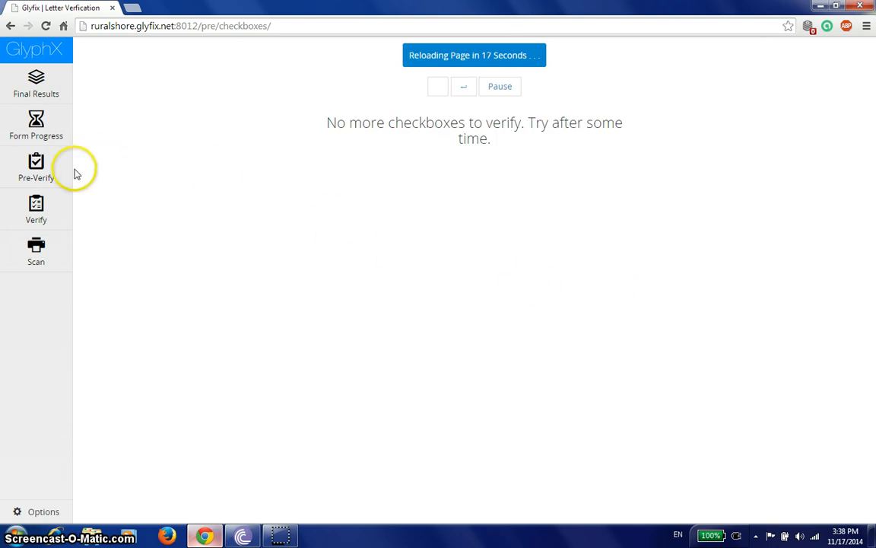
click(37, 166)
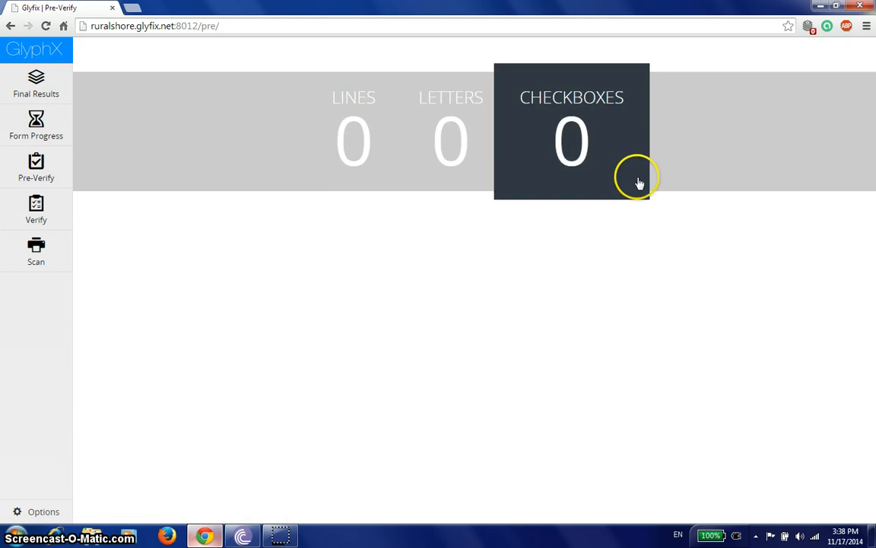
mouse_move(37, 125)
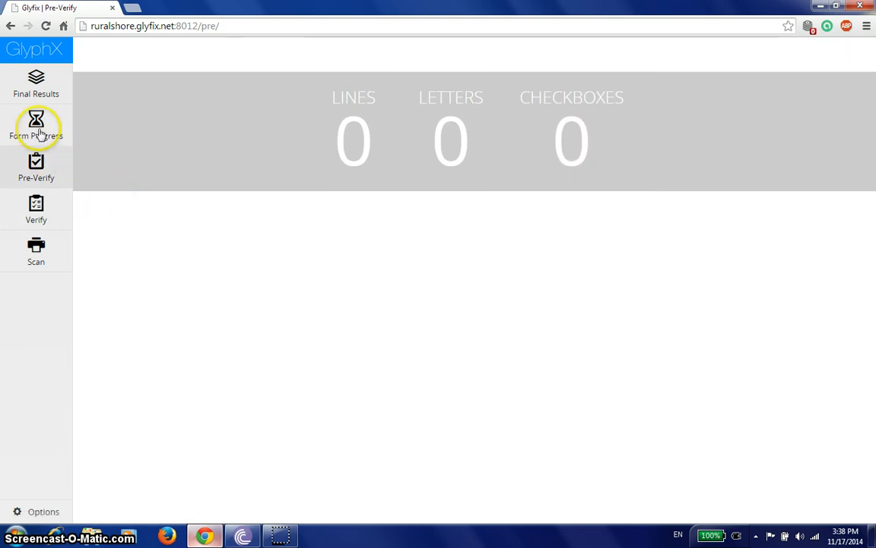
click(37, 125)
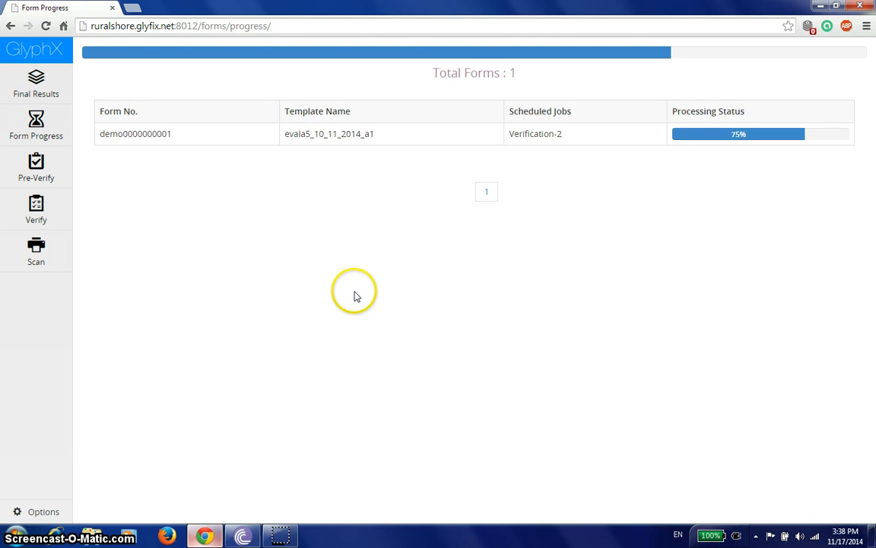
mouse_move(675, 175)
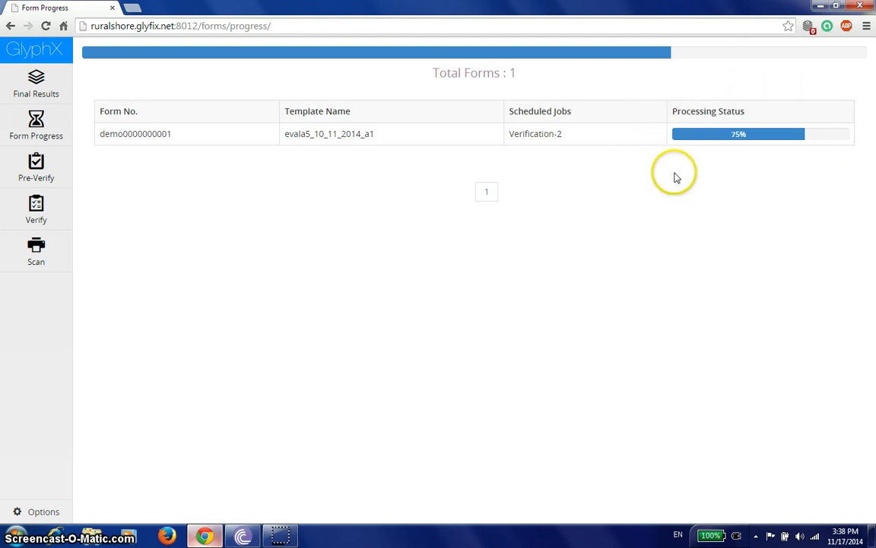
mouse_move(827, 169)
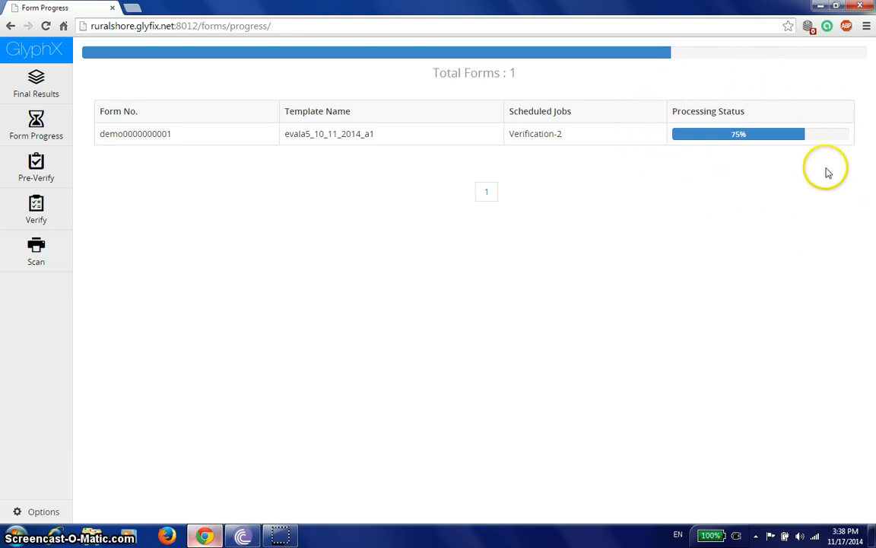
mouse_move(566, 136)
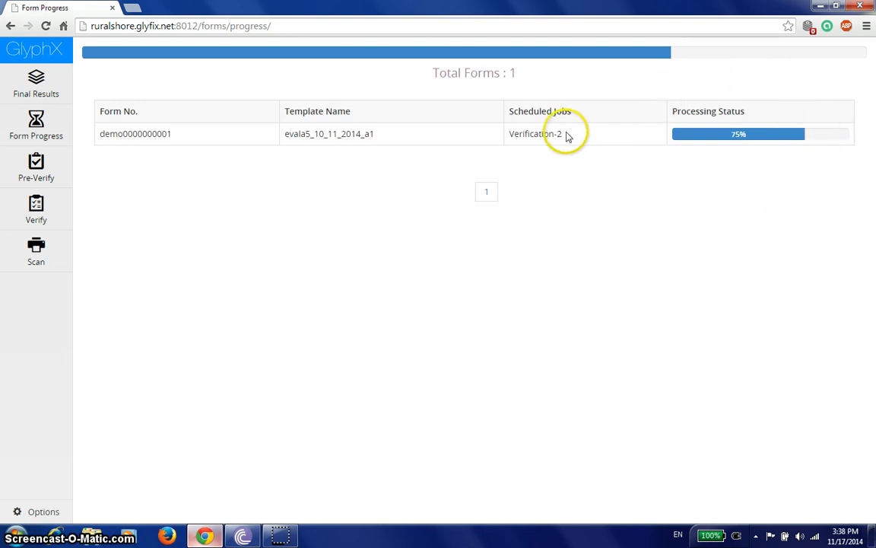
mouse_move(79, 220)
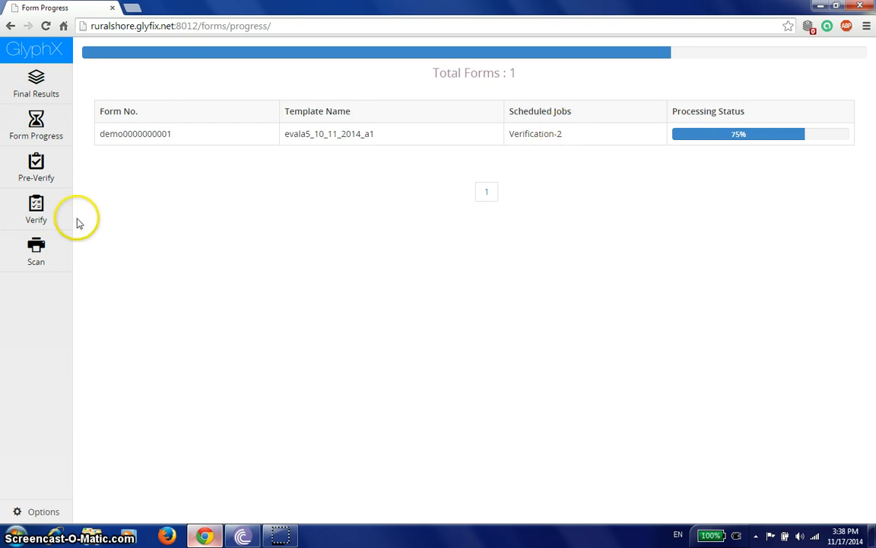
Start field-by-field verification of the form scheduled for Verification-2 at 75%.
click(37, 210)
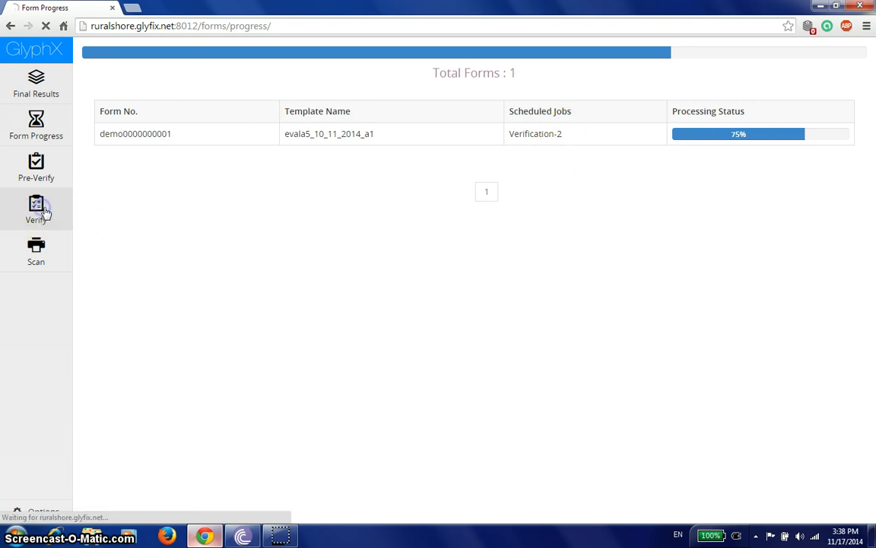
click(36, 210)
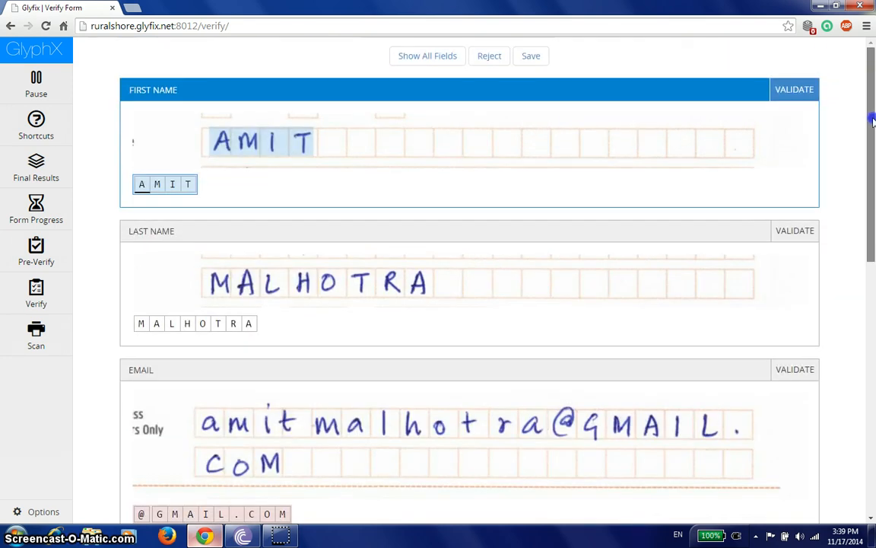
mouse_move(278, 168)
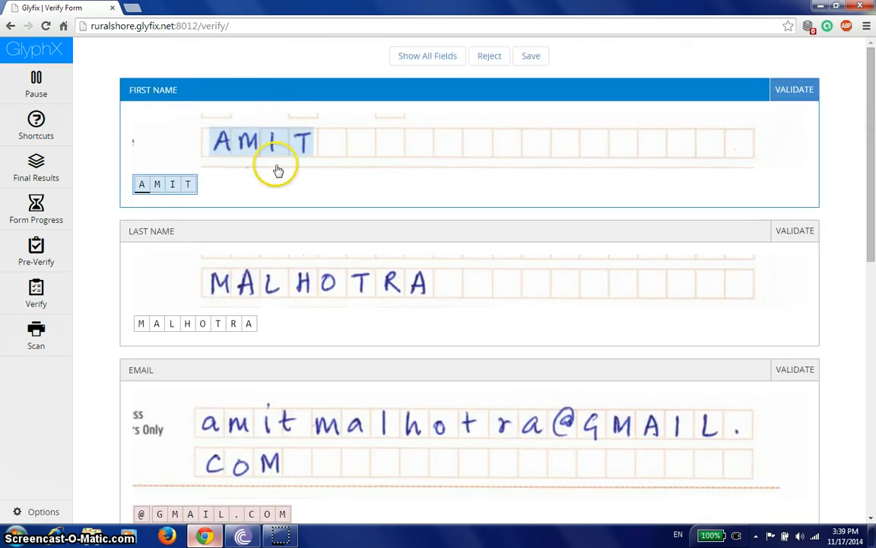
mouse_move(859, 152)
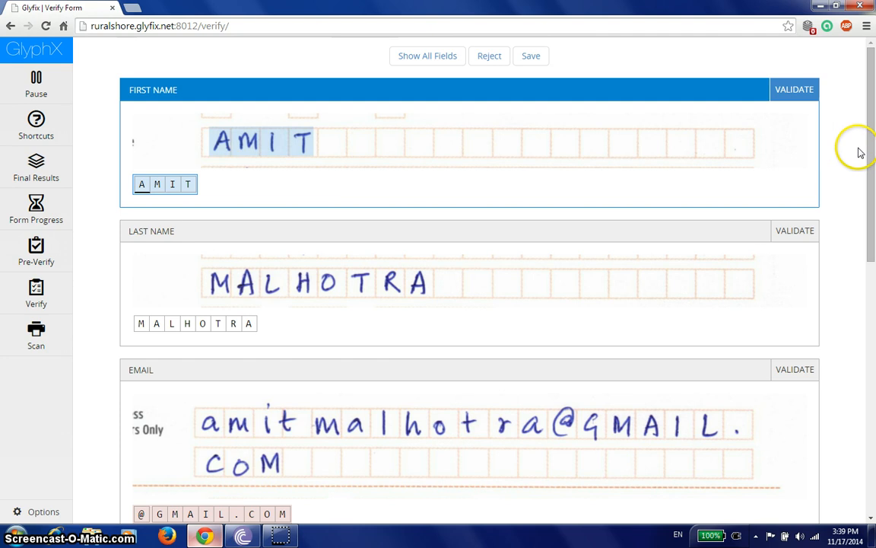
scroll(down, 3)
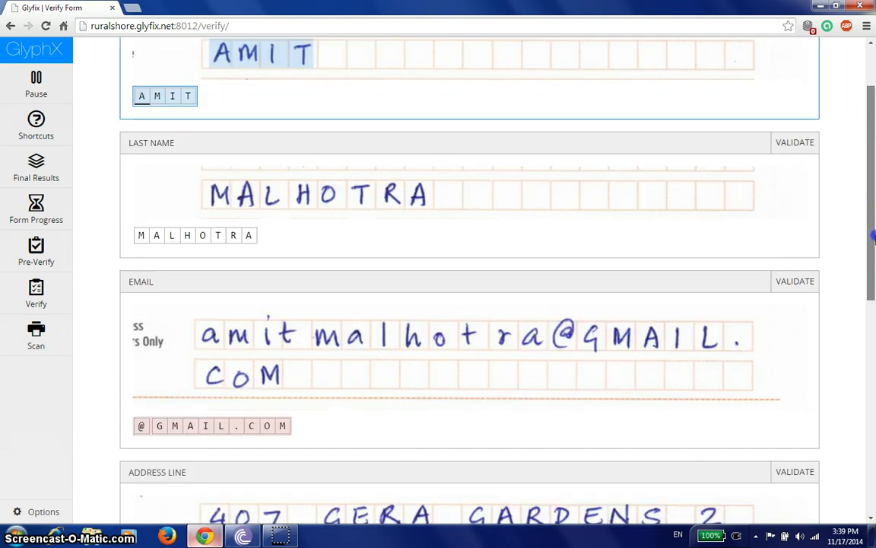
scroll(down, 3)
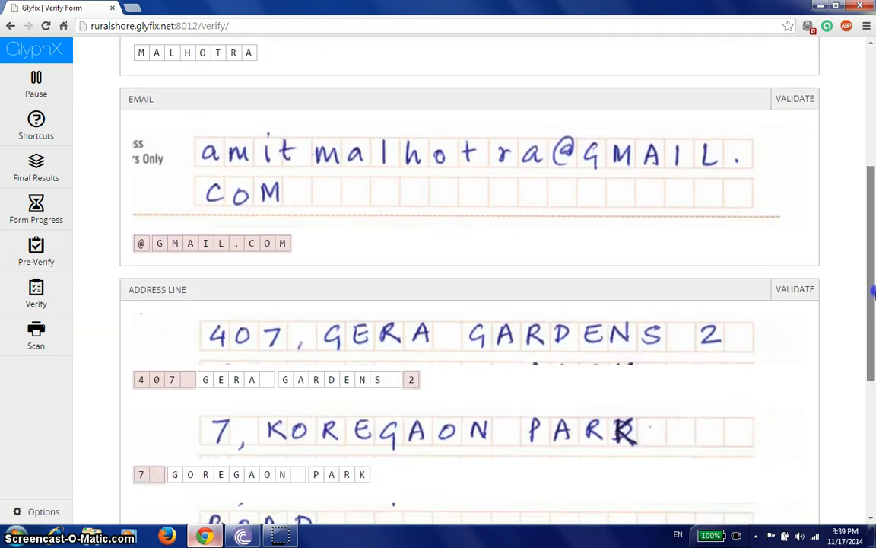
scroll(down, 3)
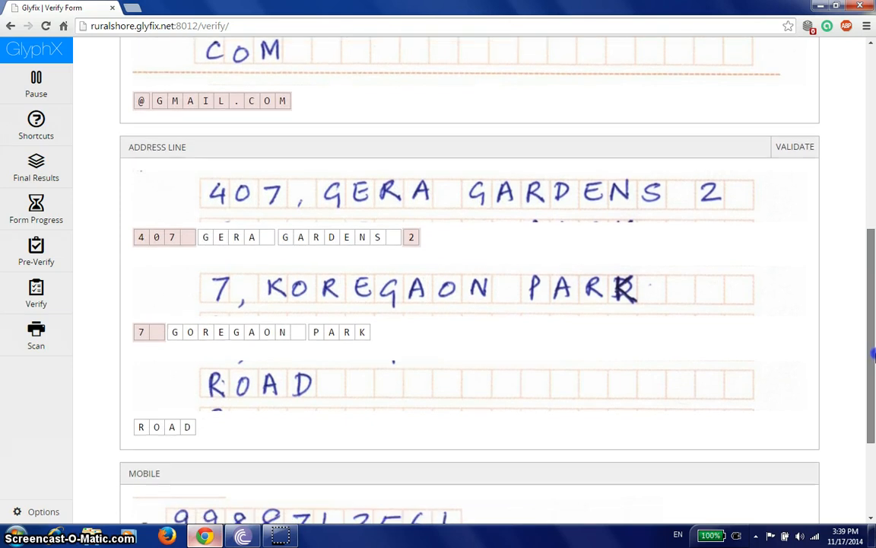
scroll(down, 3)
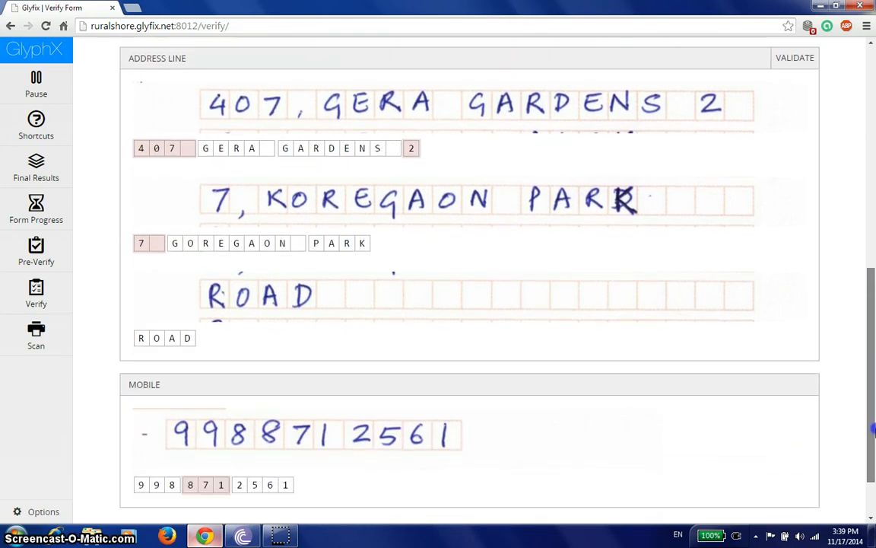
scroll(down, 3)
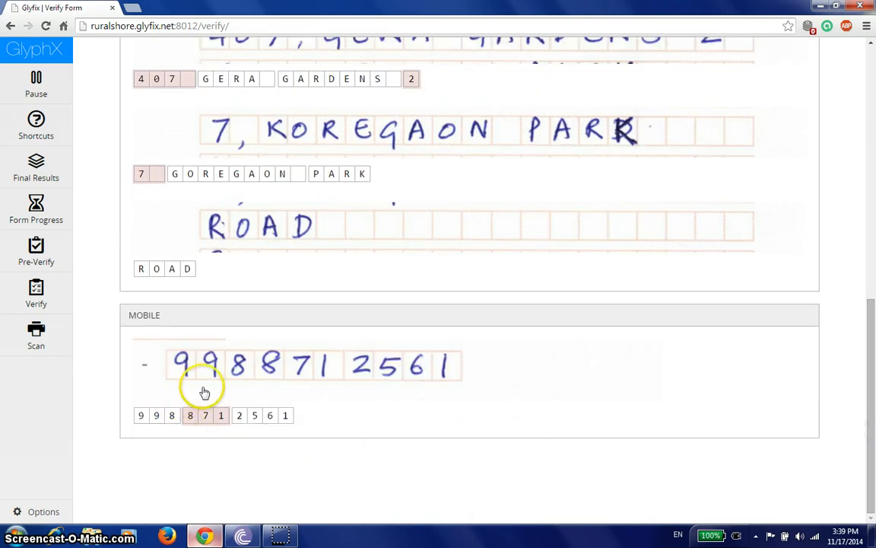
mouse_move(280, 387)
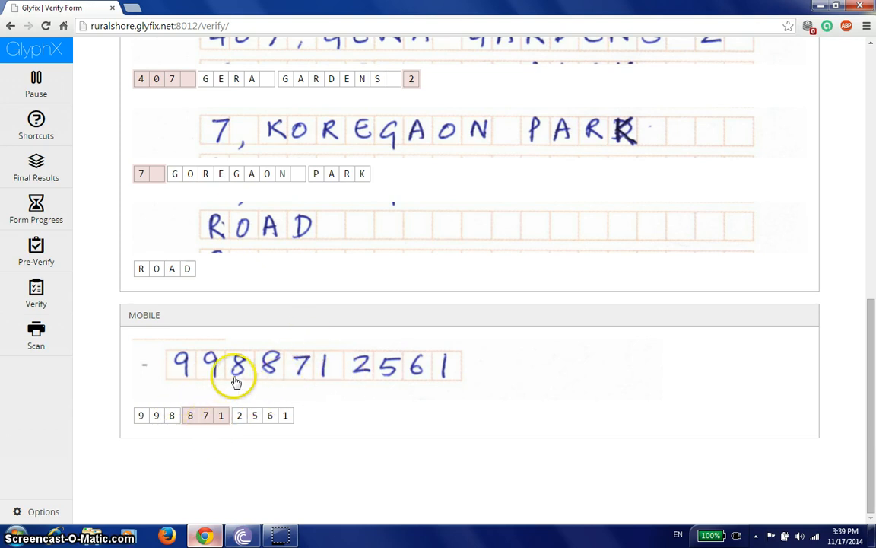
mouse_move(580, 378)
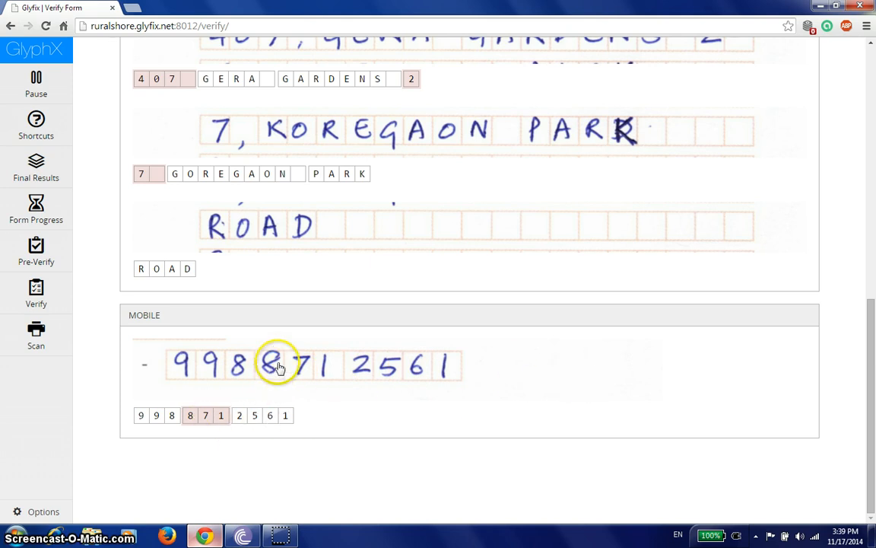
mouse_move(262, 389)
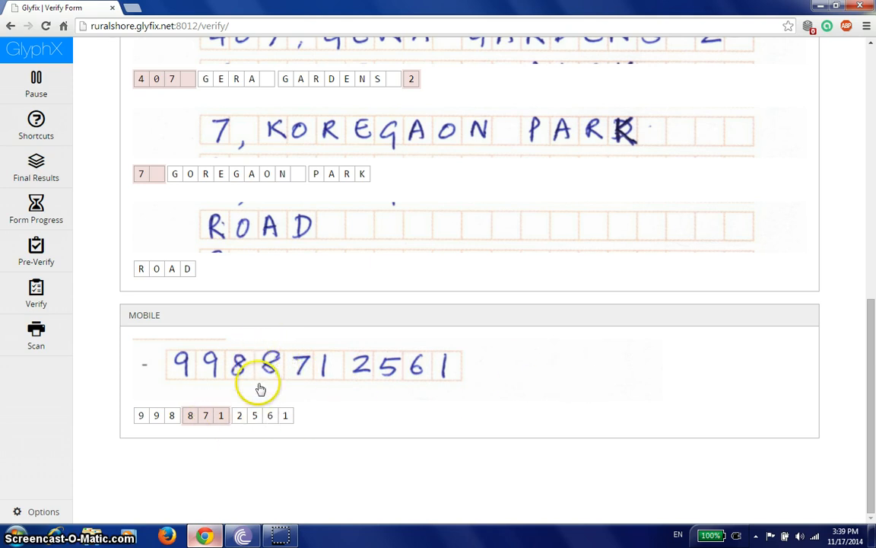
mouse_move(346, 411)
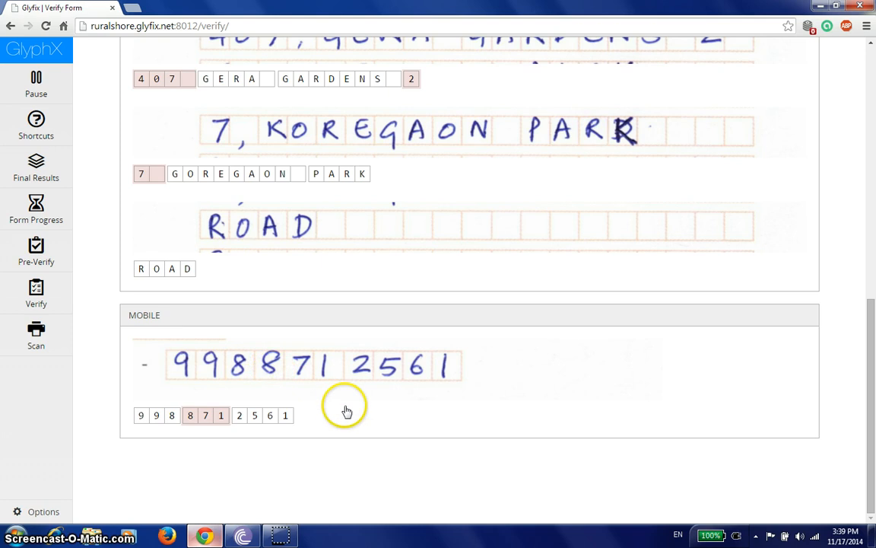
mouse_move(812, 410)
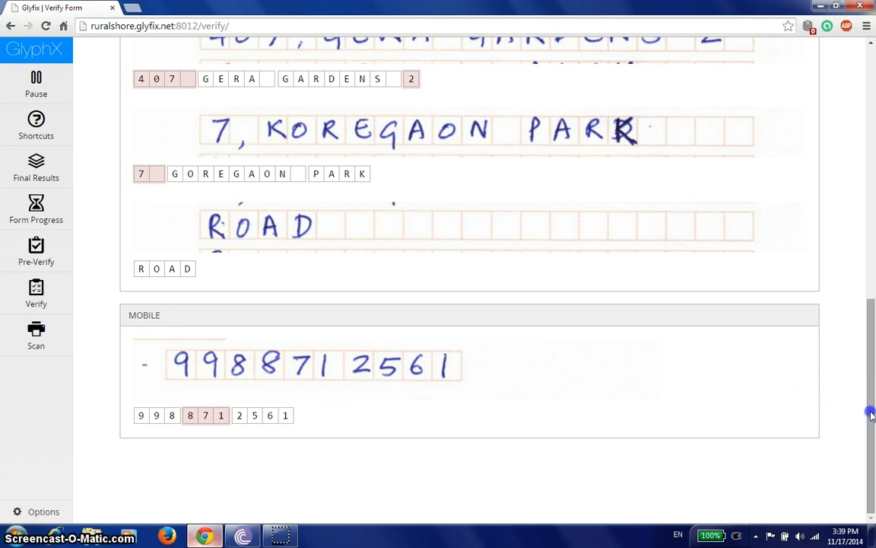
scroll(up, 3)
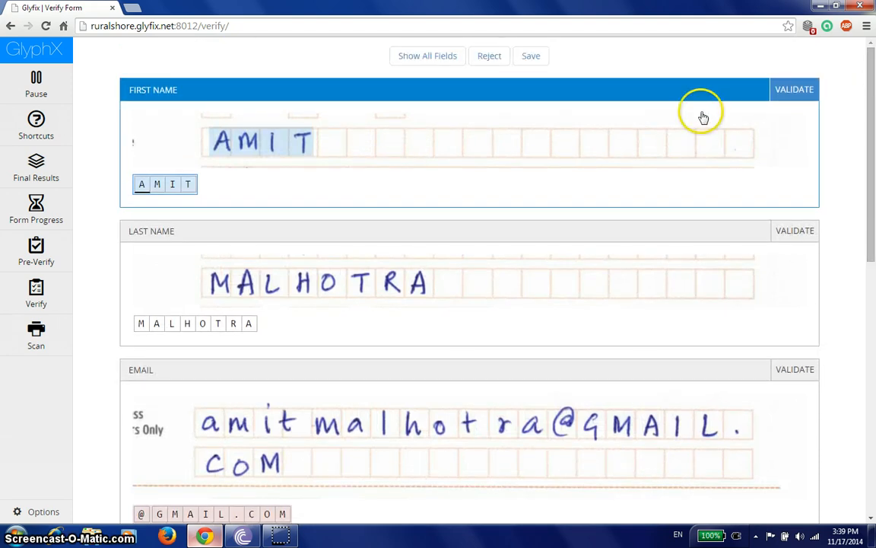
click(794, 88)
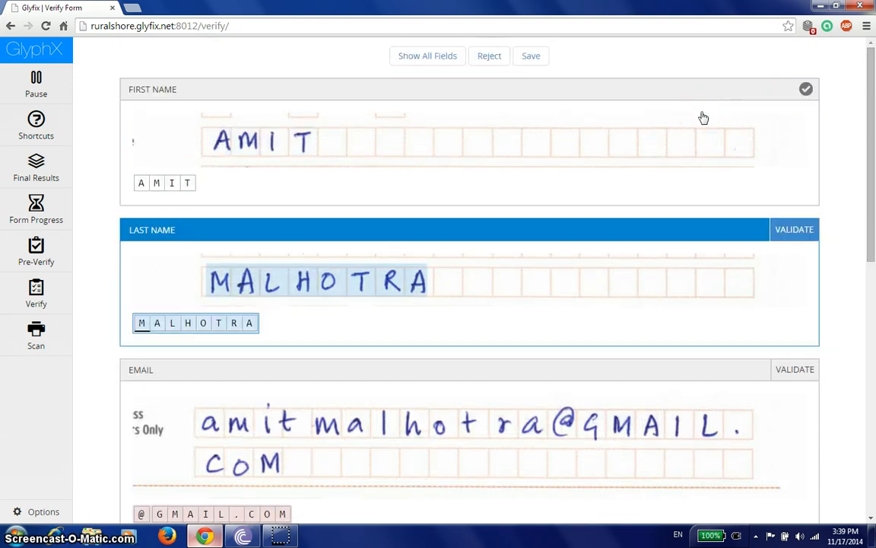
scroll(down, 3)
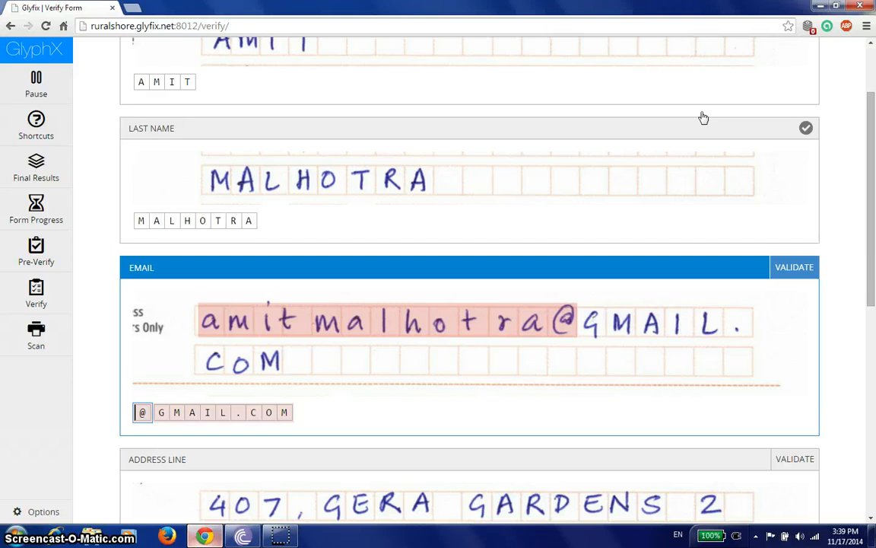
scroll(up, 3)
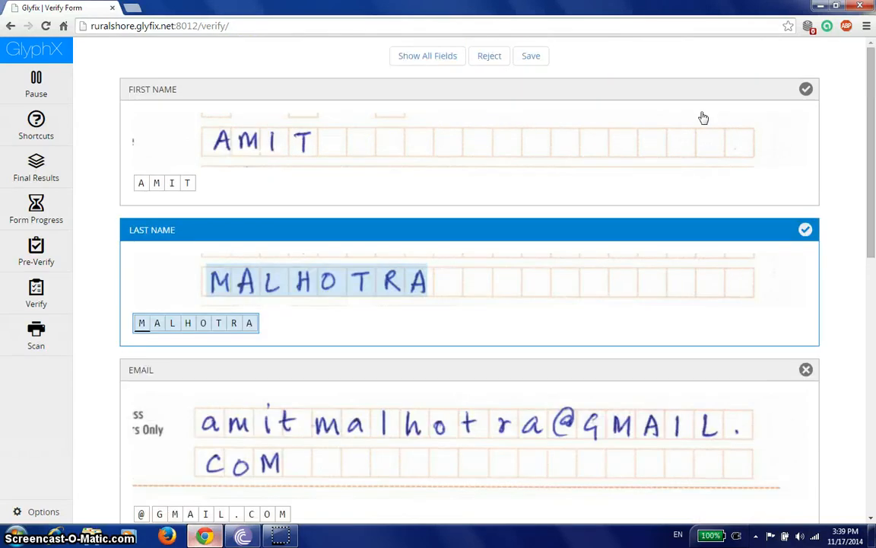
click(265, 323)
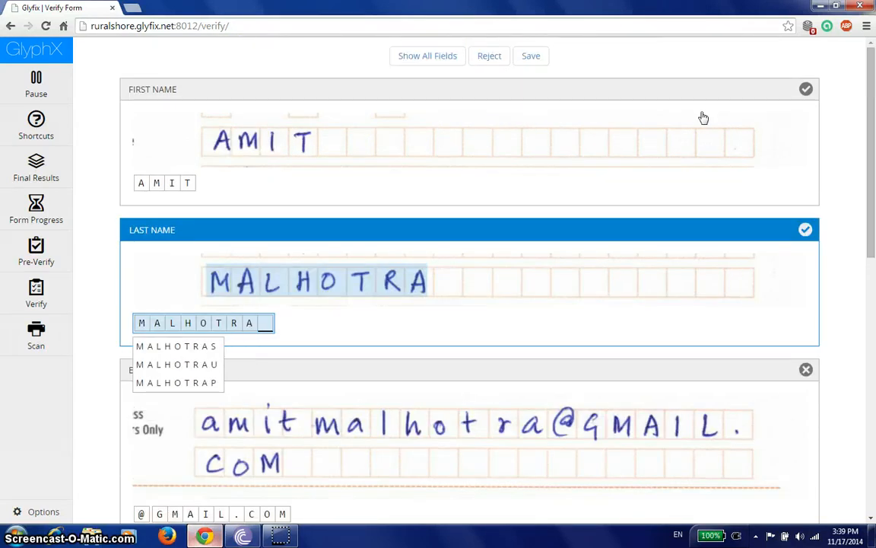
scroll(down, 3)
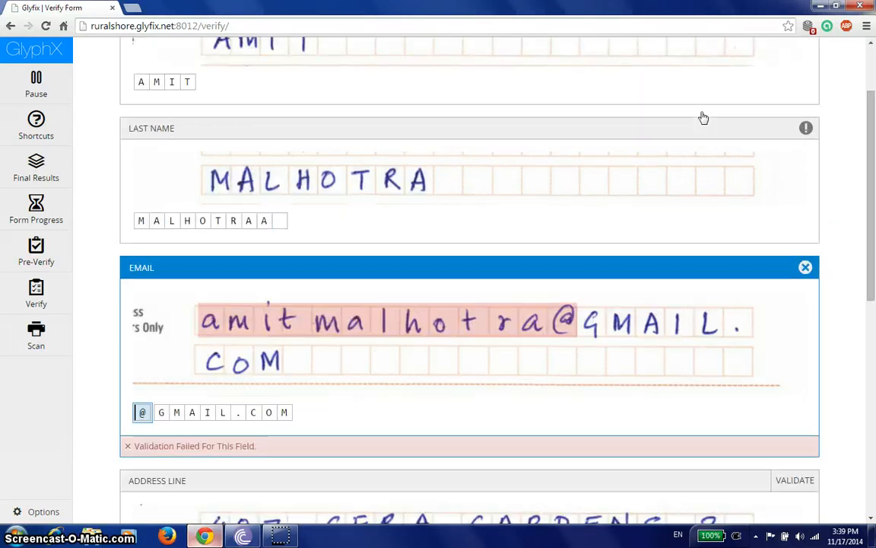
mouse_move(797, 108)
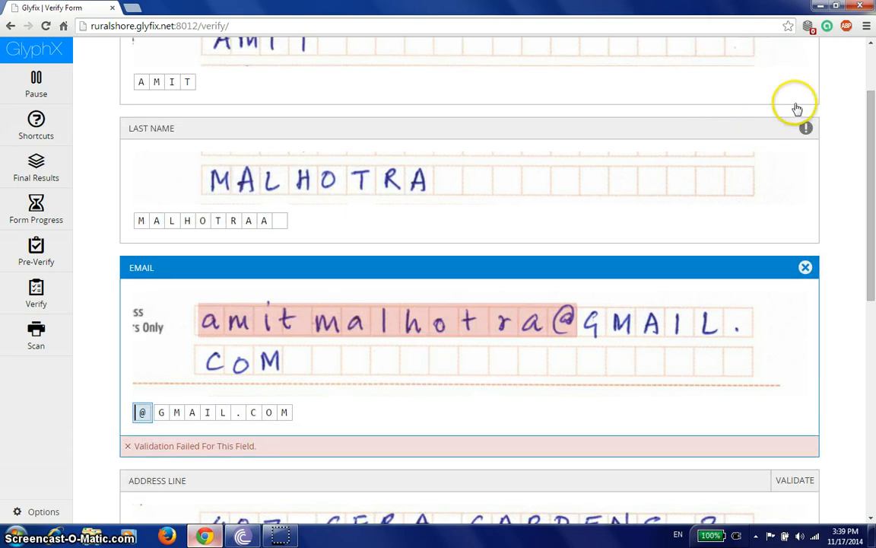
mouse_move(814, 111)
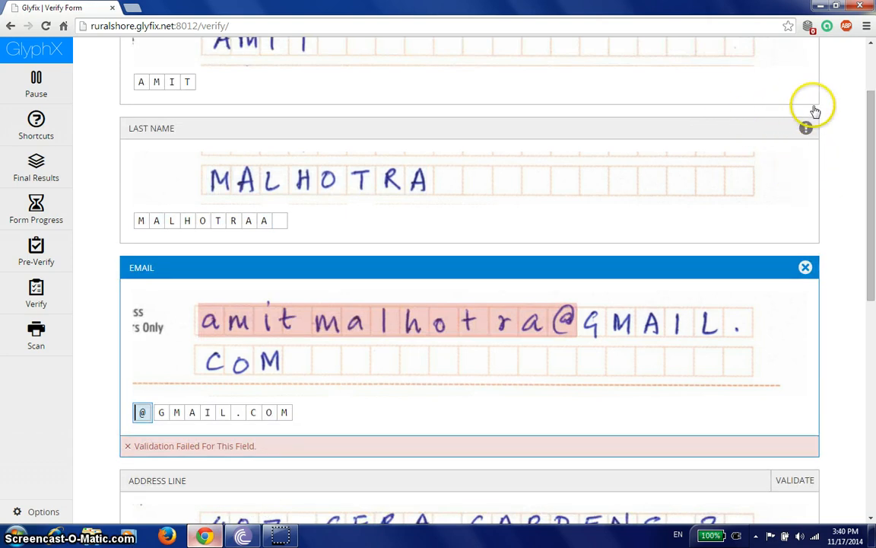
mouse_move(808, 152)
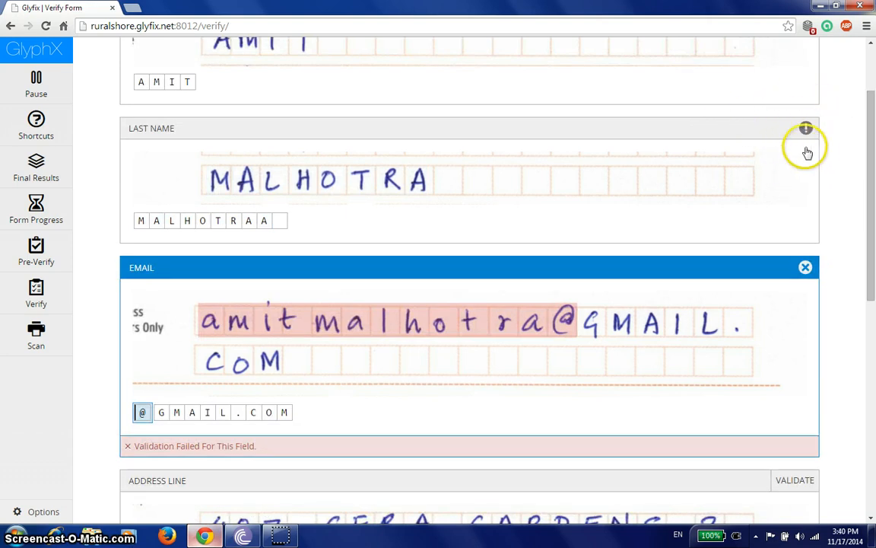
mouse_move(791, 110)
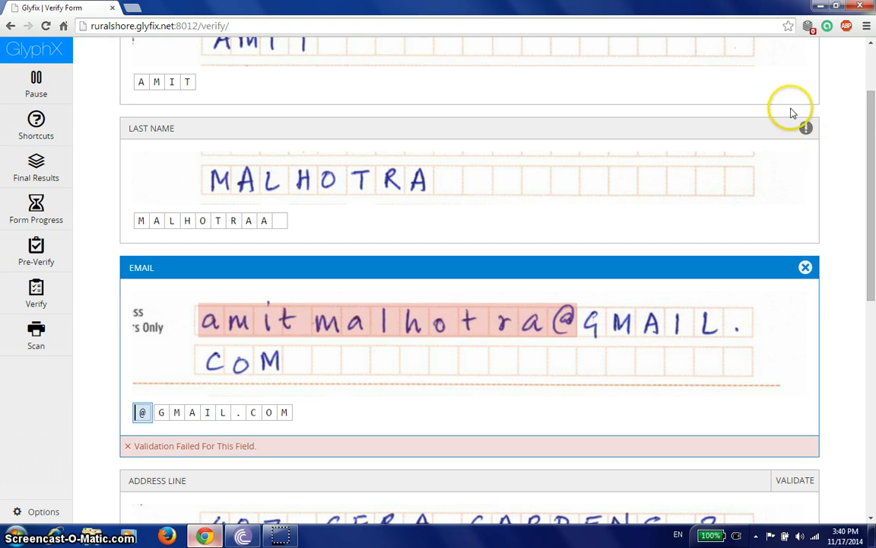
mouse_move(806, 164)
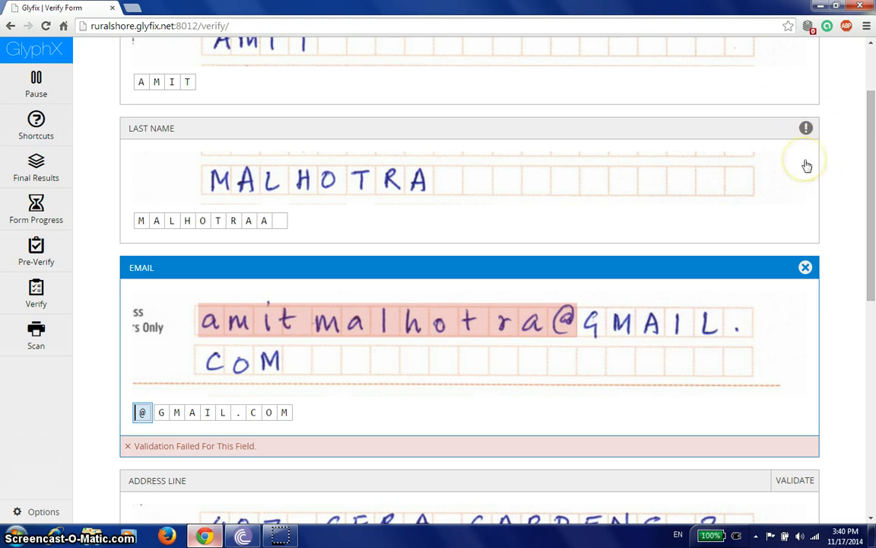
scroll(up, 3)
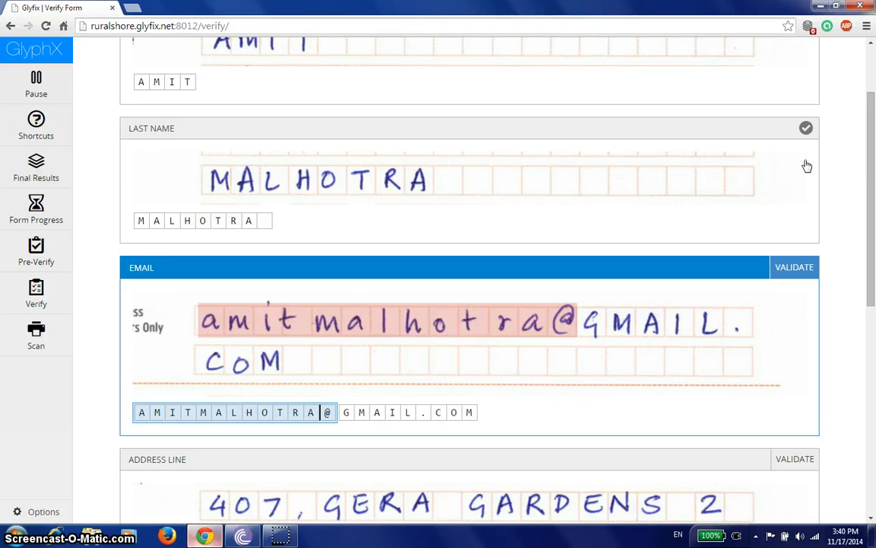
click(264, 412)
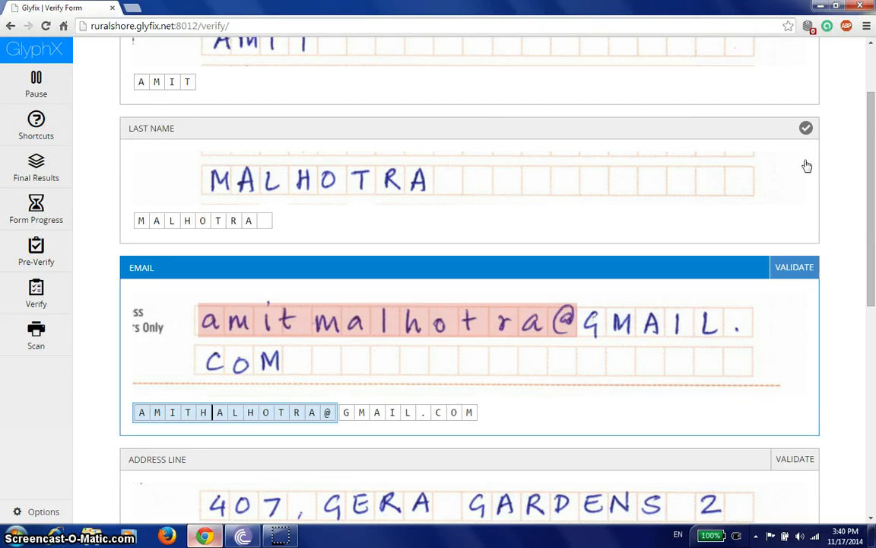
scroll(down, 3)
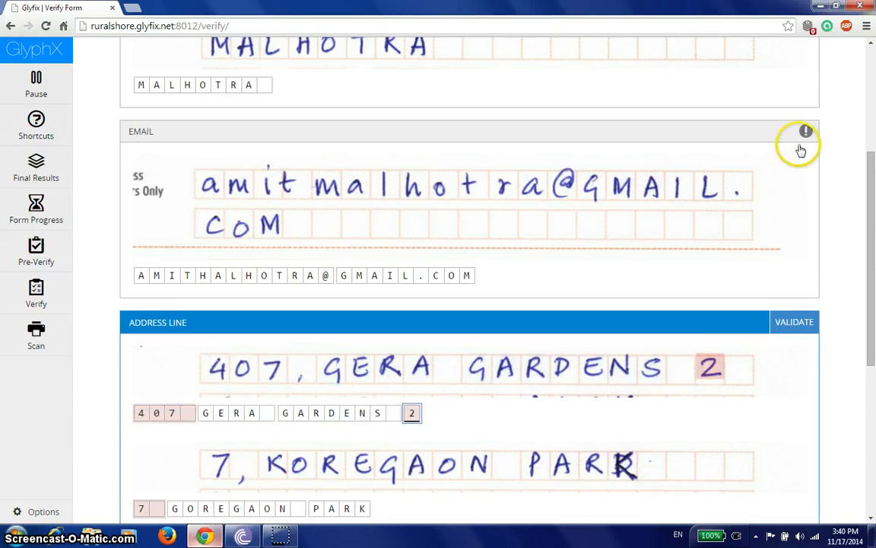
mouse_move(804, 125)
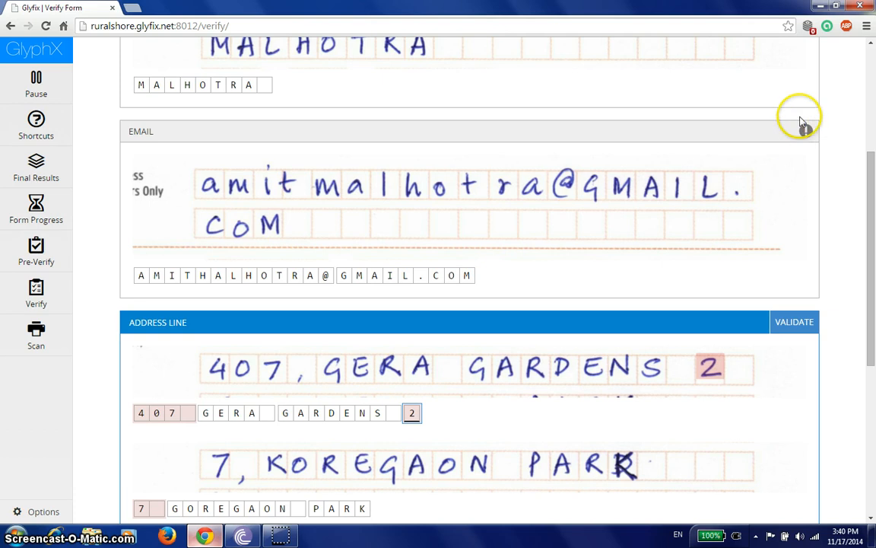
mouse_move(797, 114)
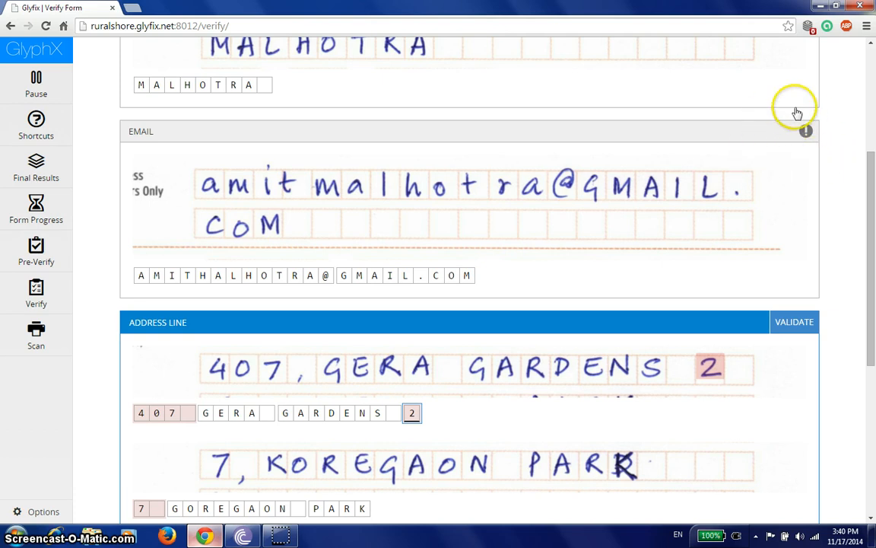
mouse_move(806, 162)
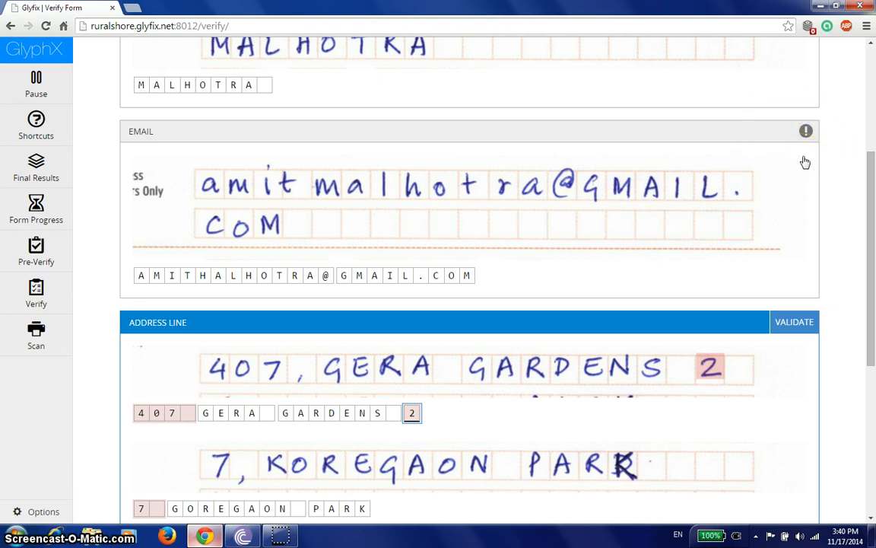
scroll(down, 3)
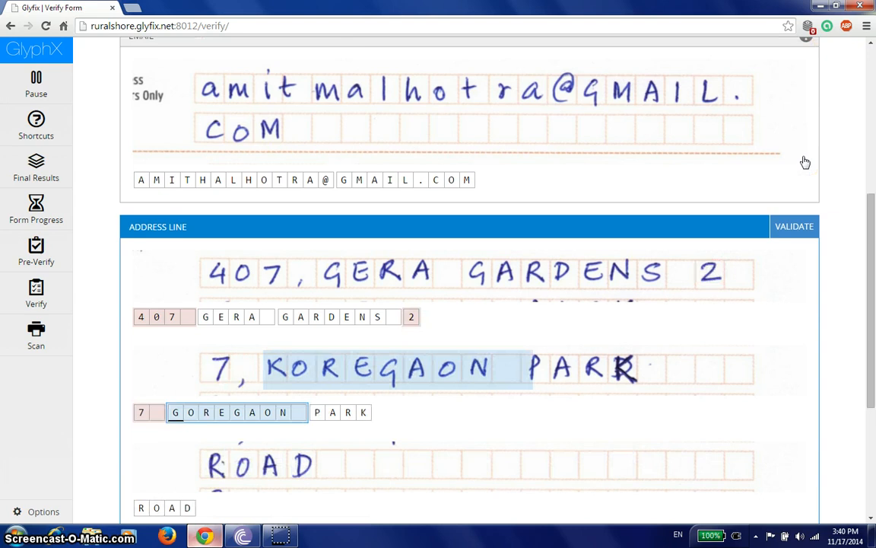
click(175, 411)
text(K)
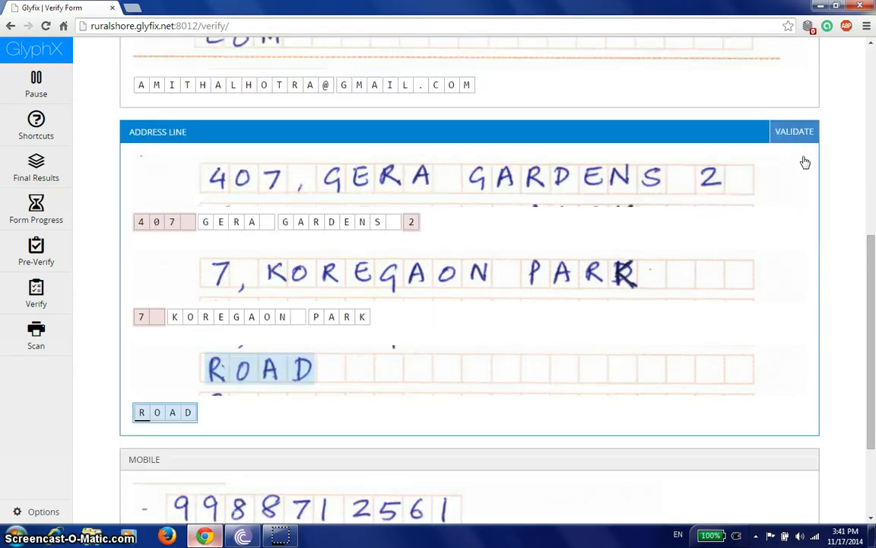
scroll(down, 3)
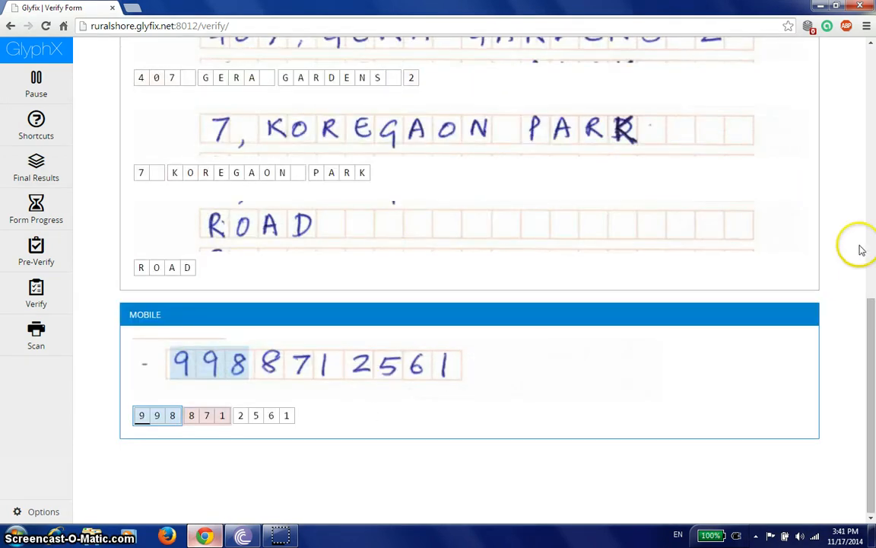
scroll(up, 3)
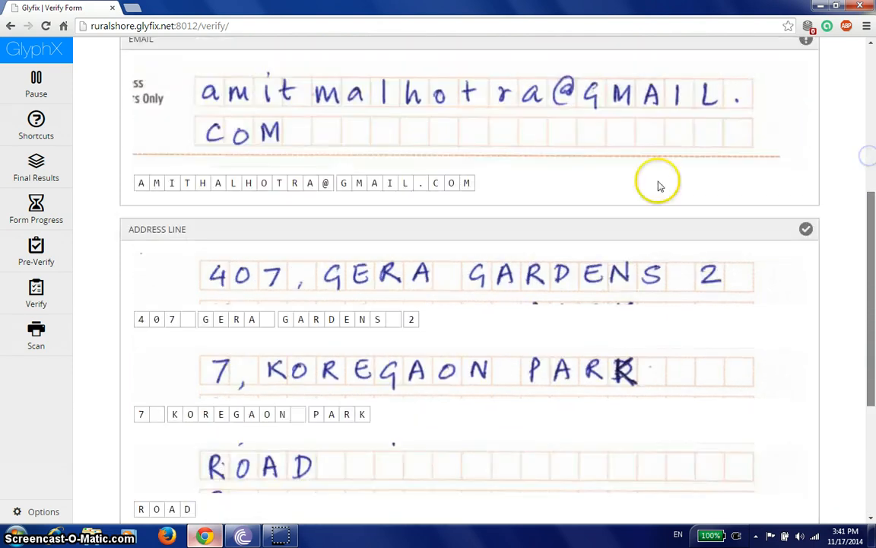
scroll(up, 3)
text(M)
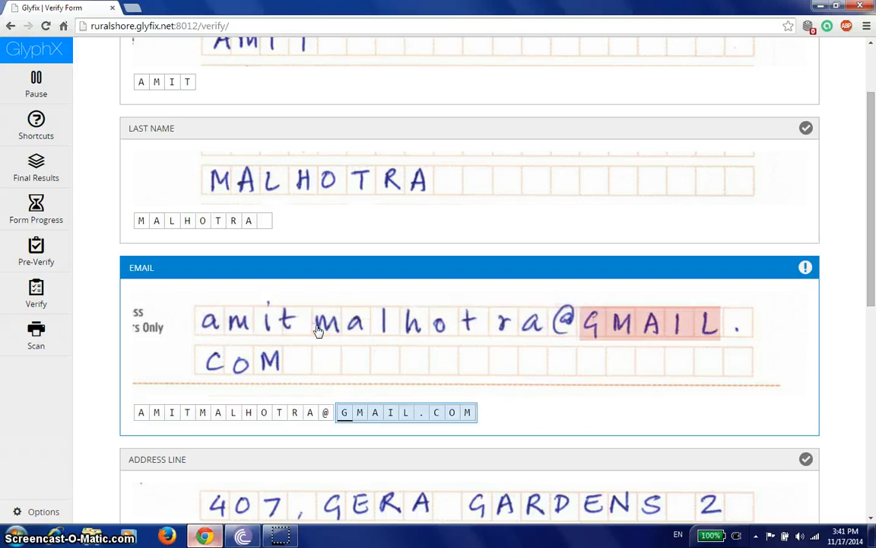
scroll(down, 3)
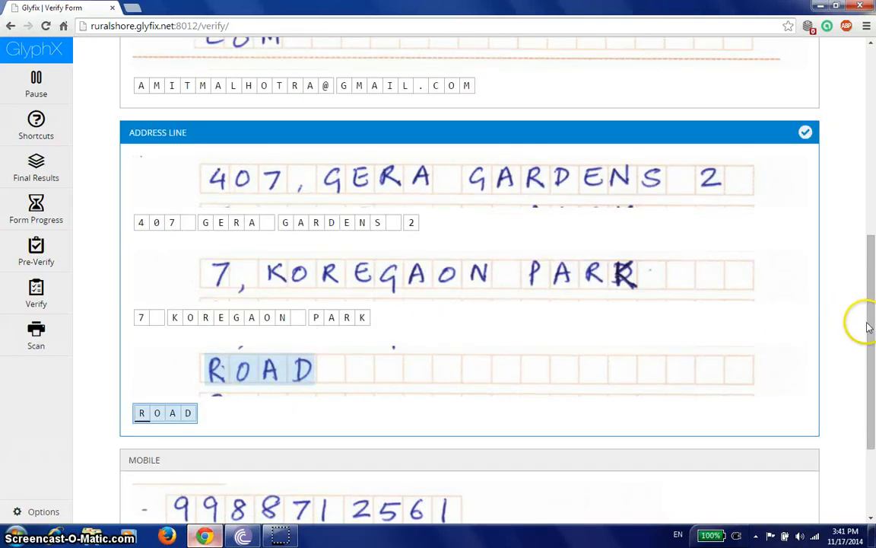
scroll(up, 3)
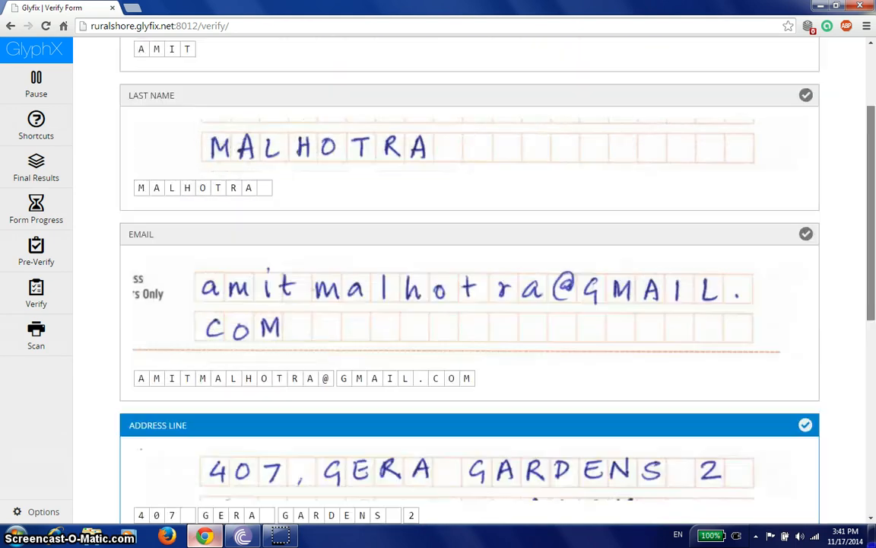
scroll(down, 3)
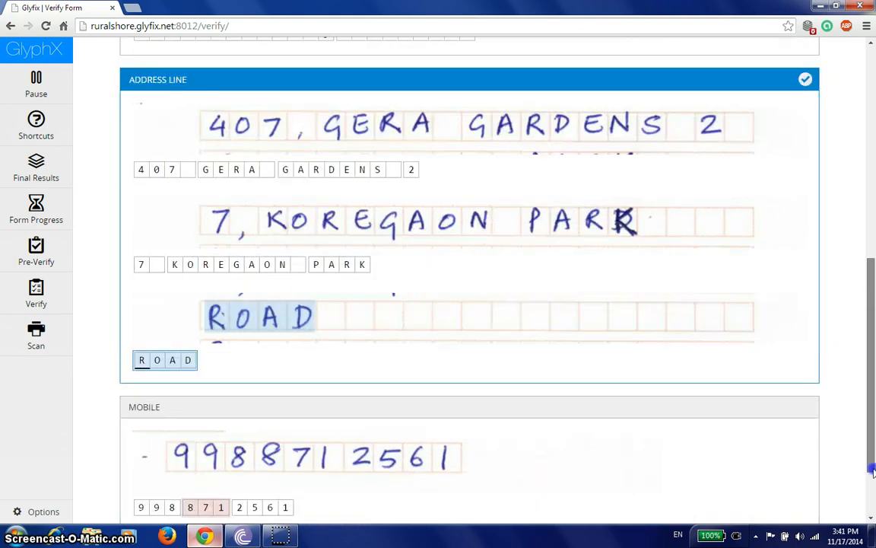
Show the form's empty fields too and review the field values down the Verify Form page.
scroll(down, 3)
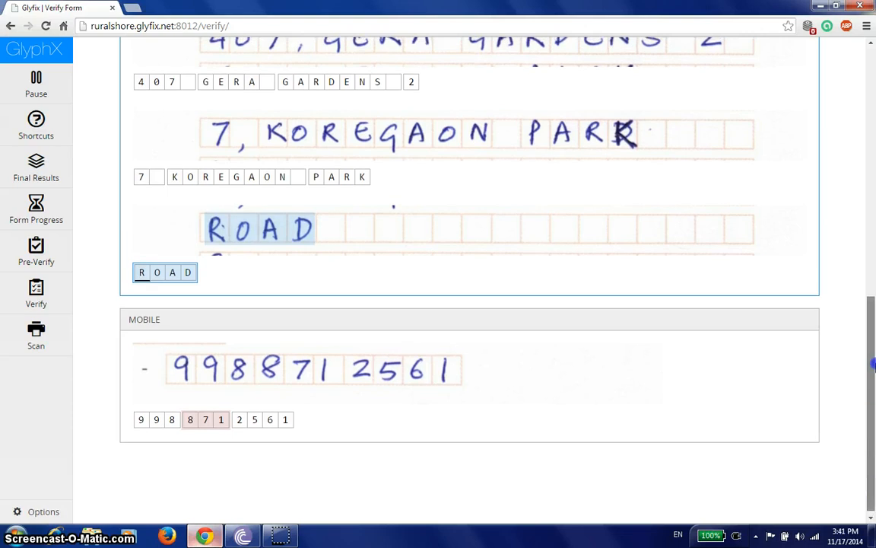
scroll(up, 3)
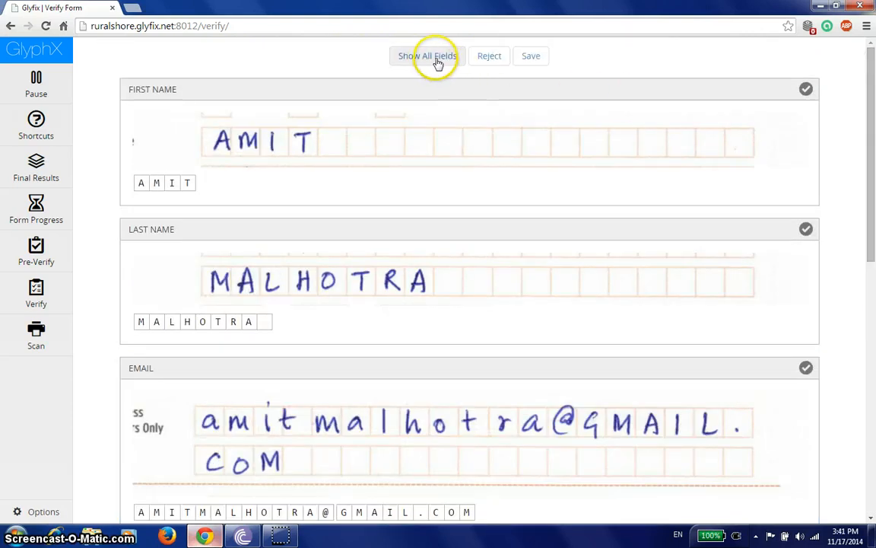
click(427, 55)
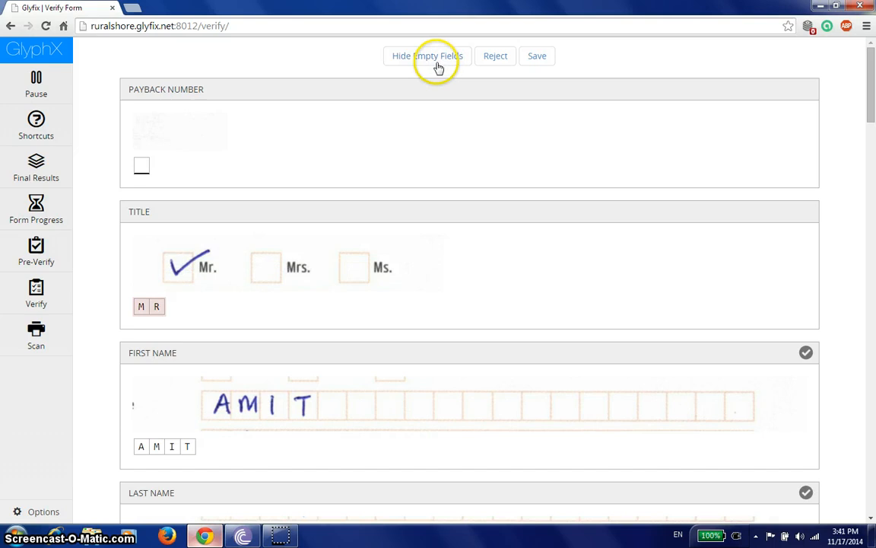
scroll(down, 3)
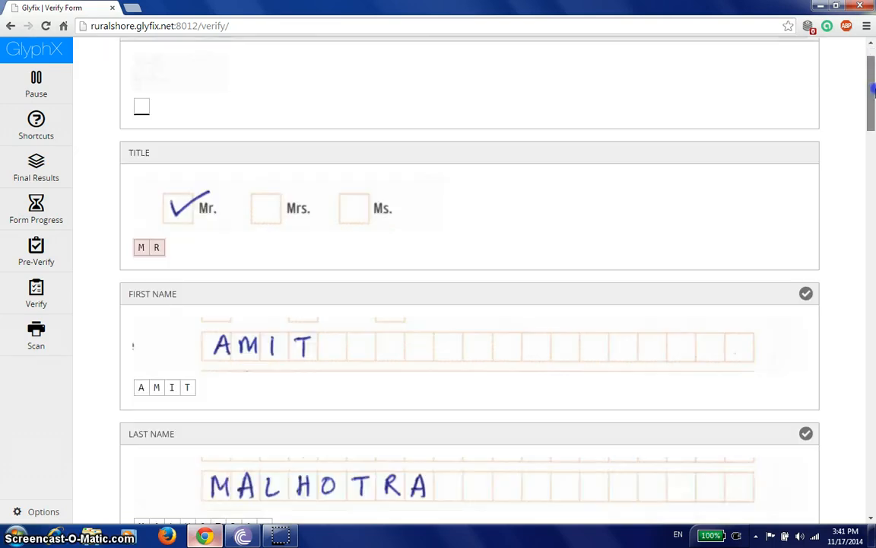
scroll(down, 3)
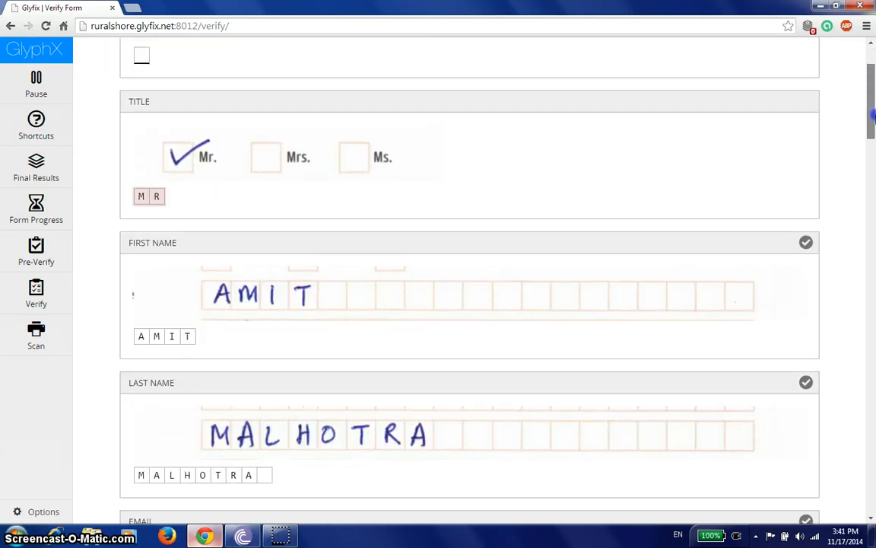
scroll(down, 3)
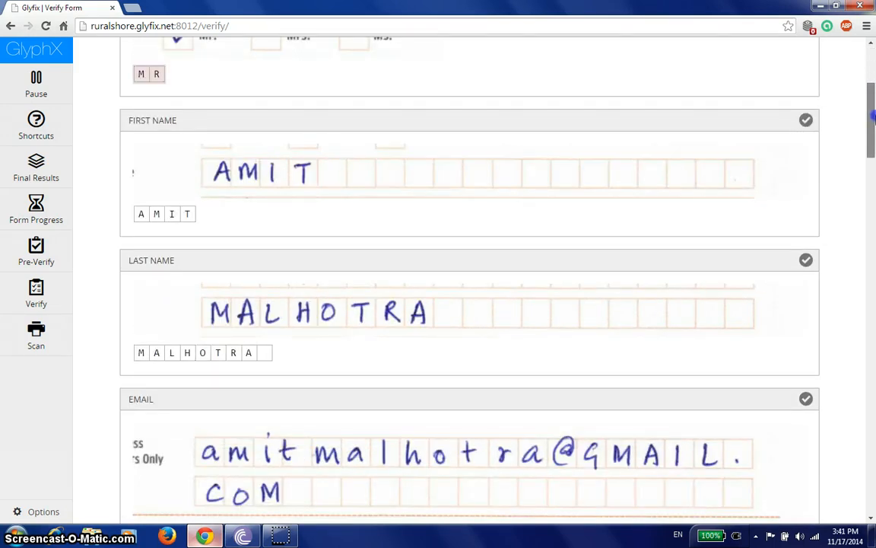
scroll(down, 3)
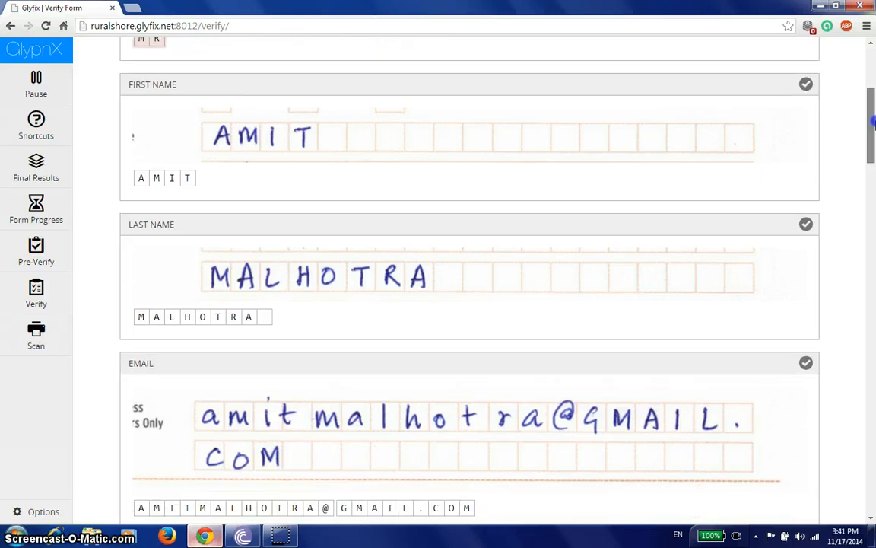
scroll(up, 3)
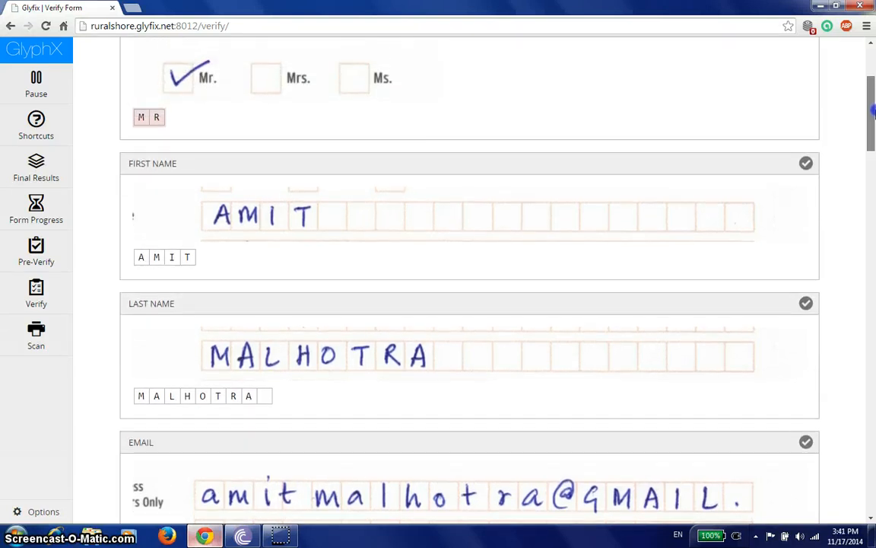
scroll(down, 3)
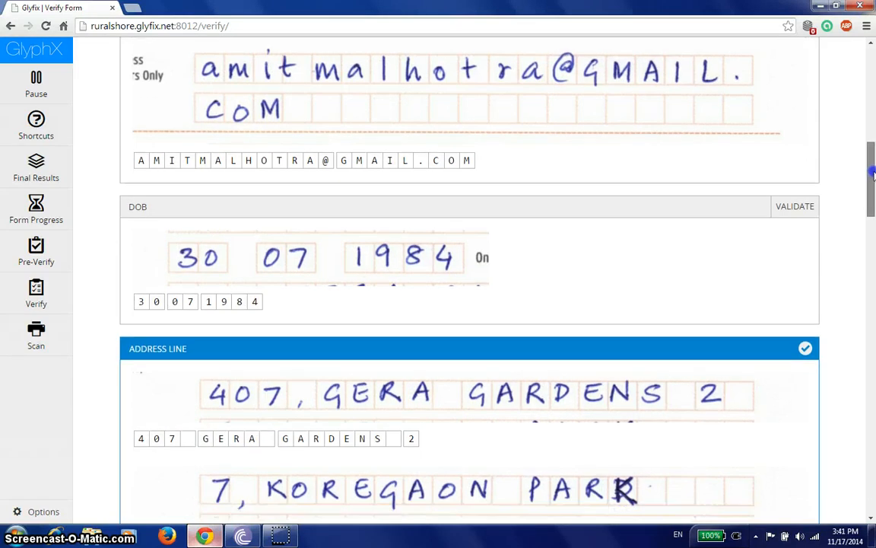
scroll(down, 3)
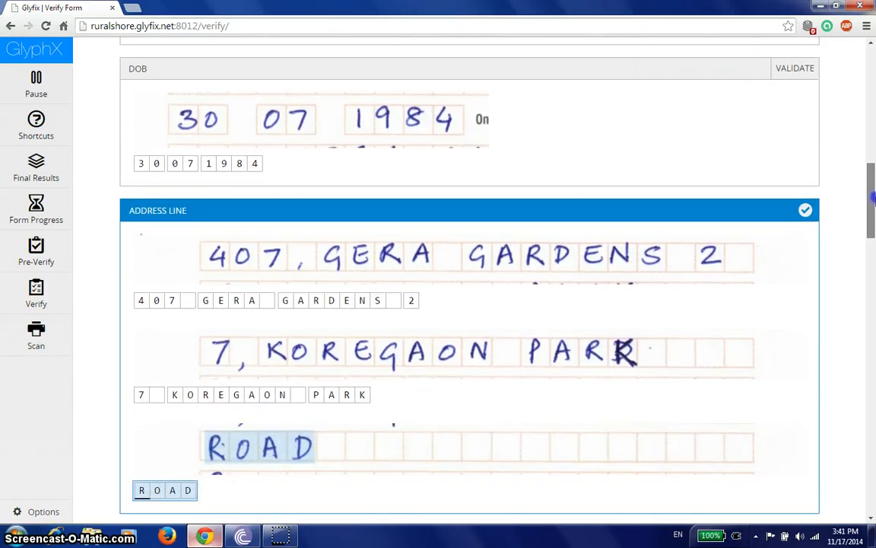
scroll(down, 3)
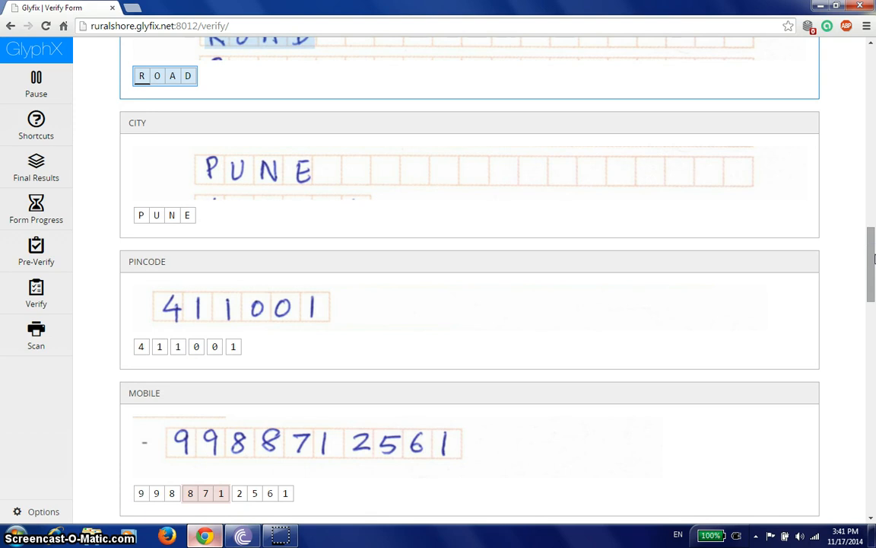
scroll(down, 3)
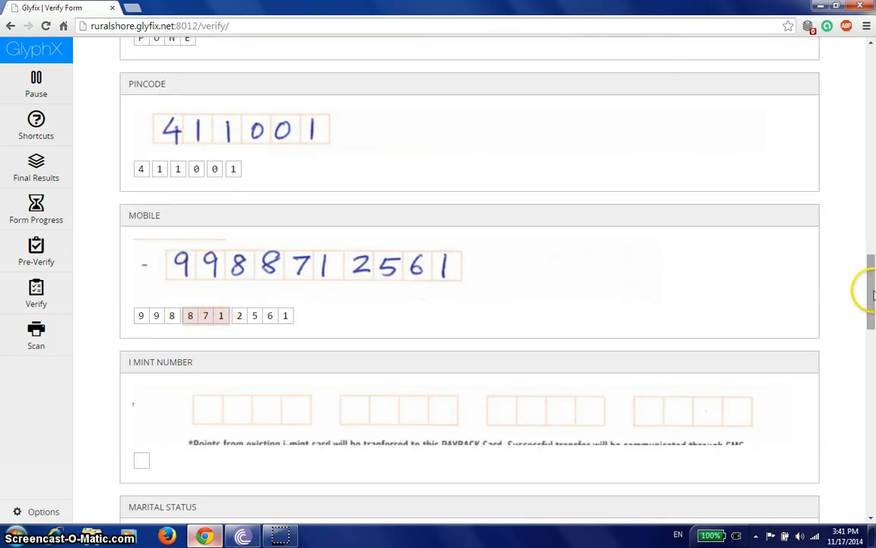
Review the remaining fields through Monthly Shopping Expense and save the verified form.
scroll(down, 3)
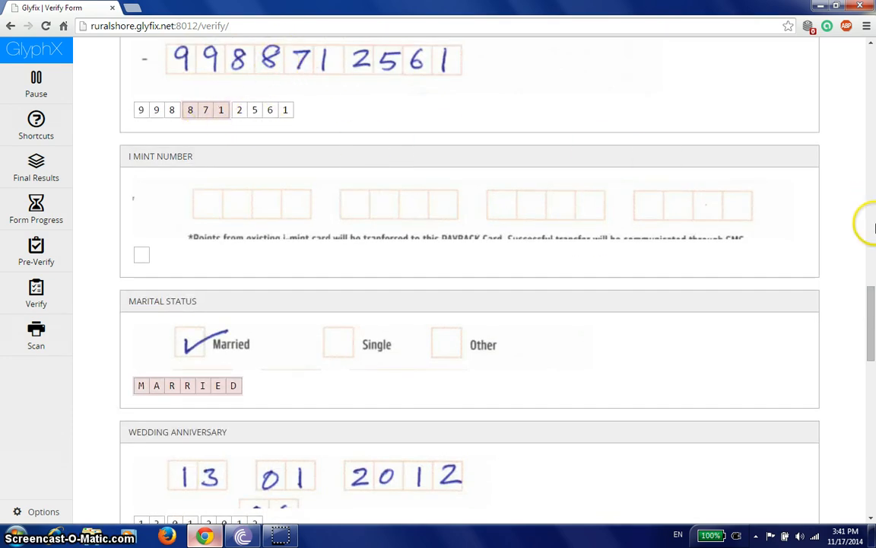
scroll(down, 3)
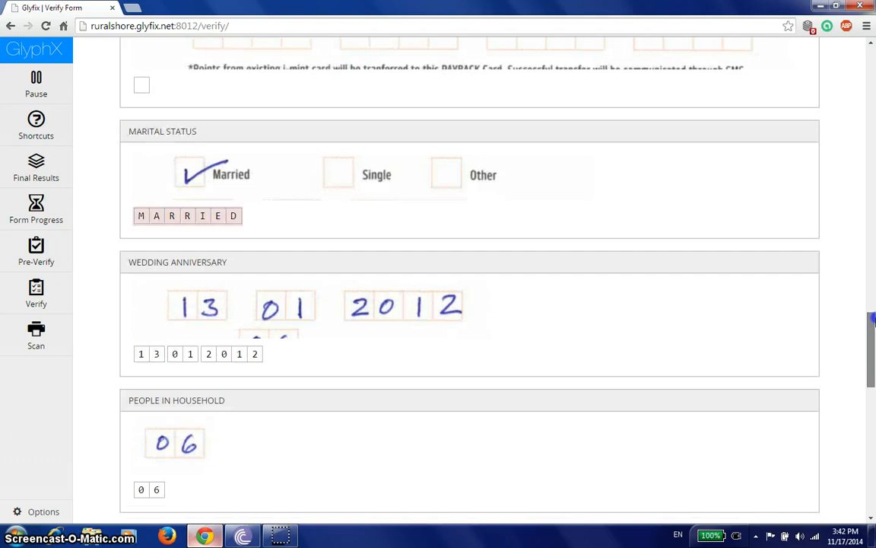
scroll(down, 3)
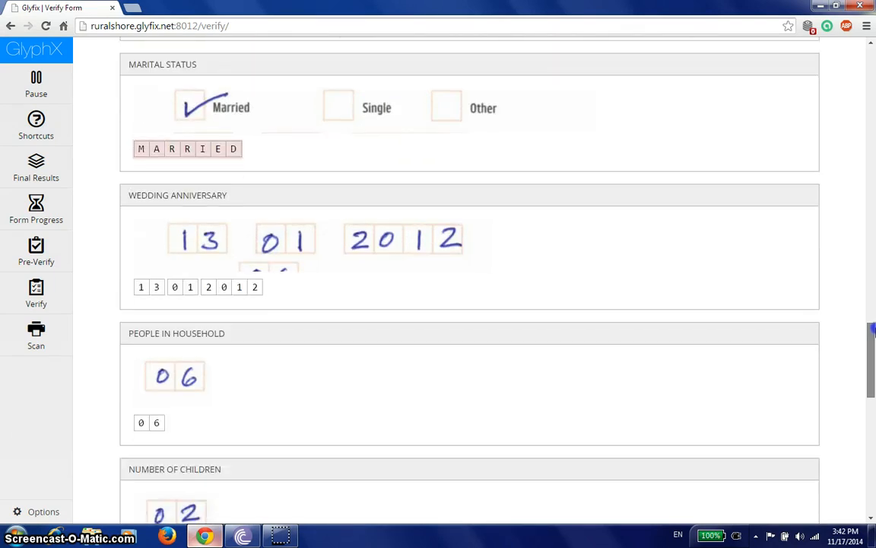
scroll(down, 3)
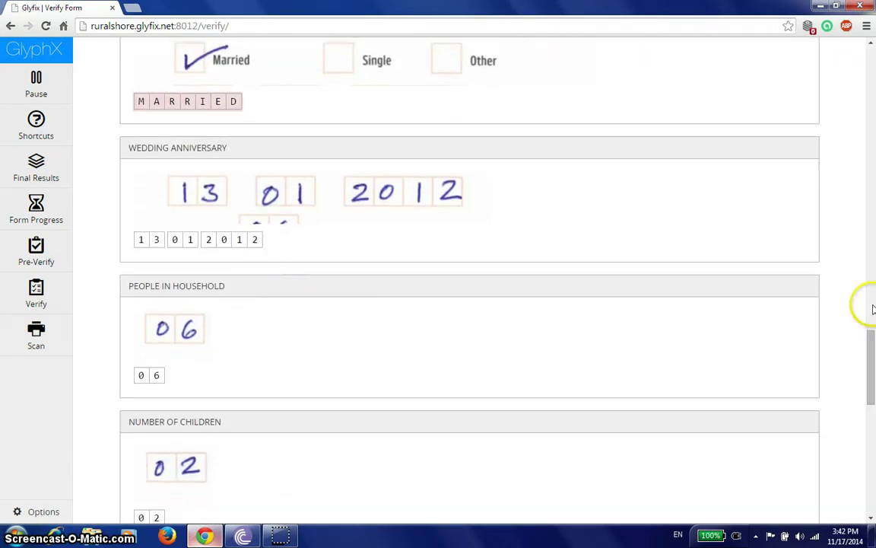
scroll(down, 3)
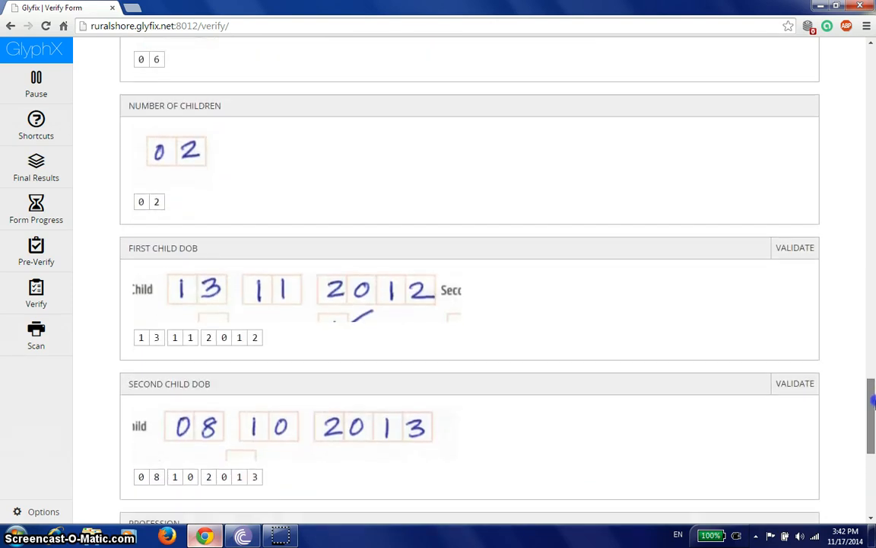
scroll(down, 3)
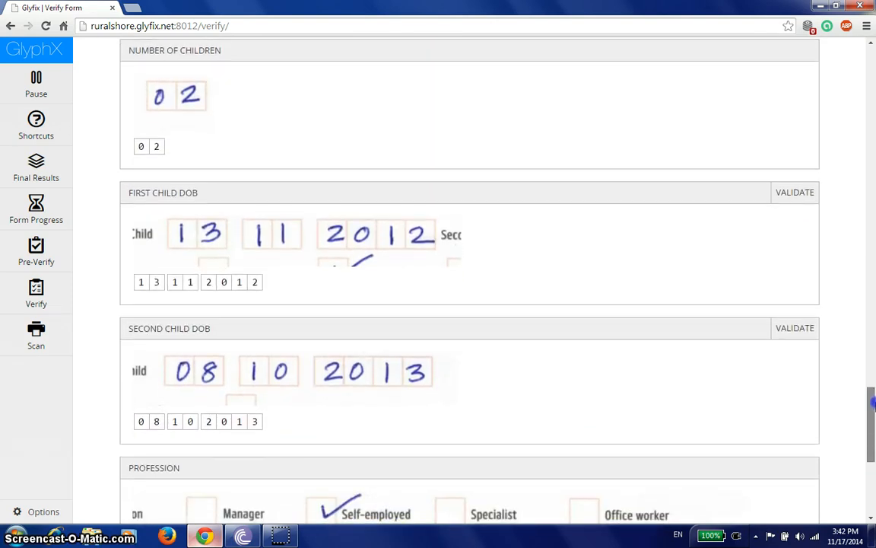
scroll(down, 3)
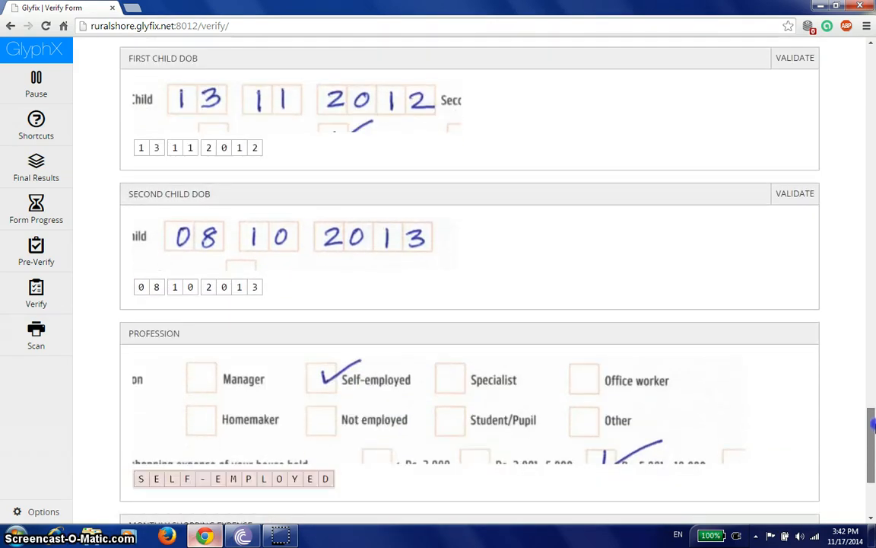
scroll(down, 3)
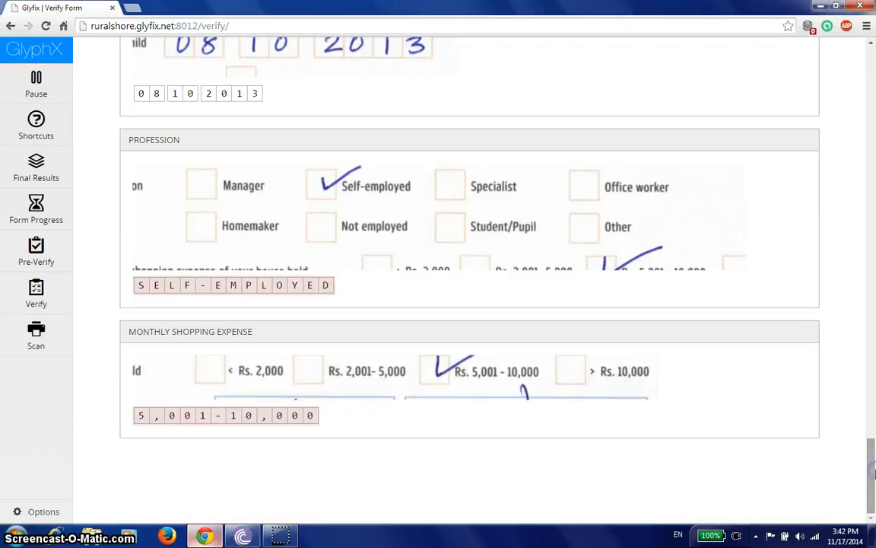
click(36, 292)
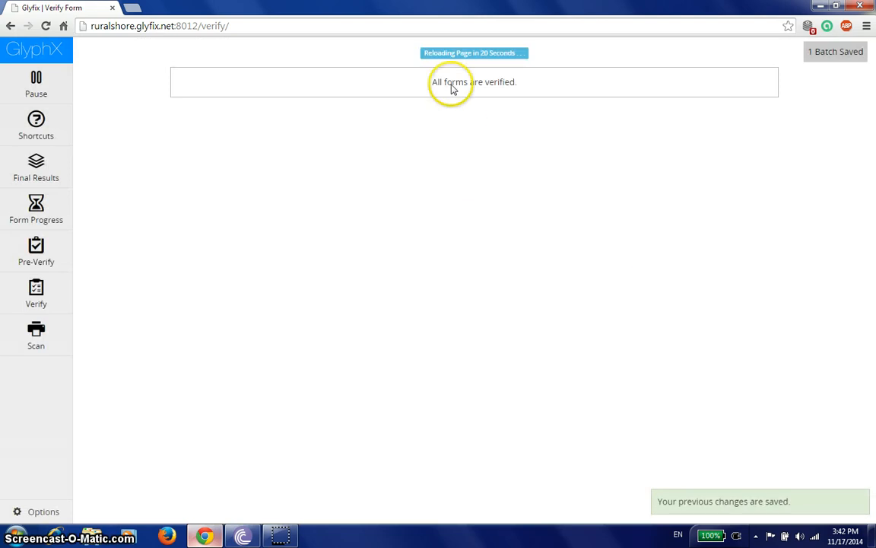
mouse_move(464, 83)
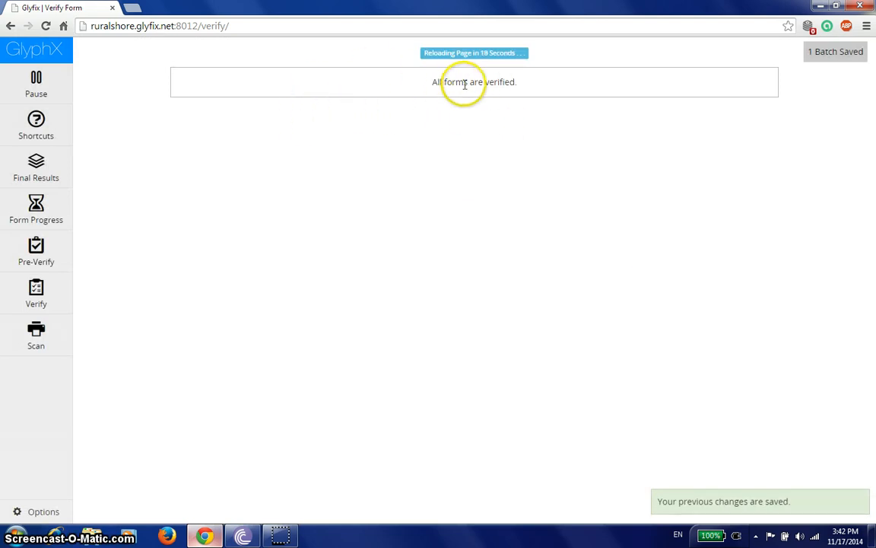
mouse_move(286, 246)
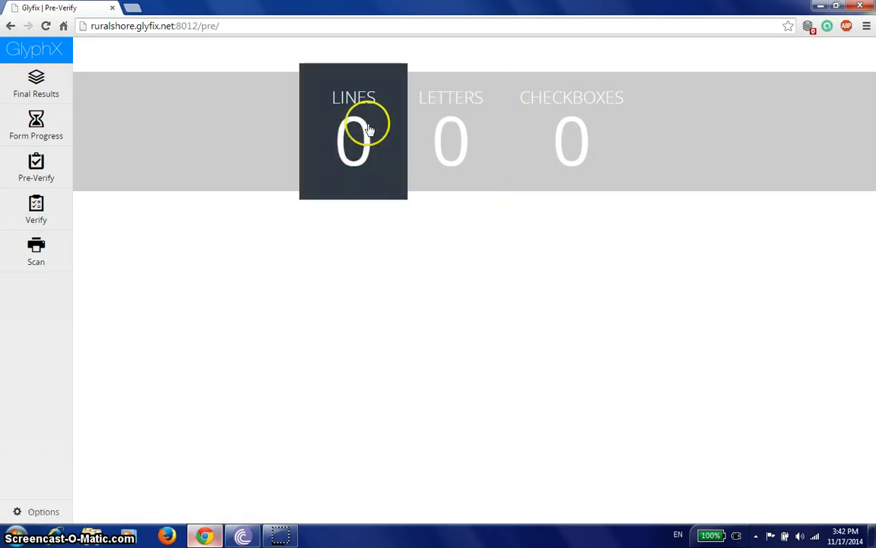
mouse_move(408, 288)
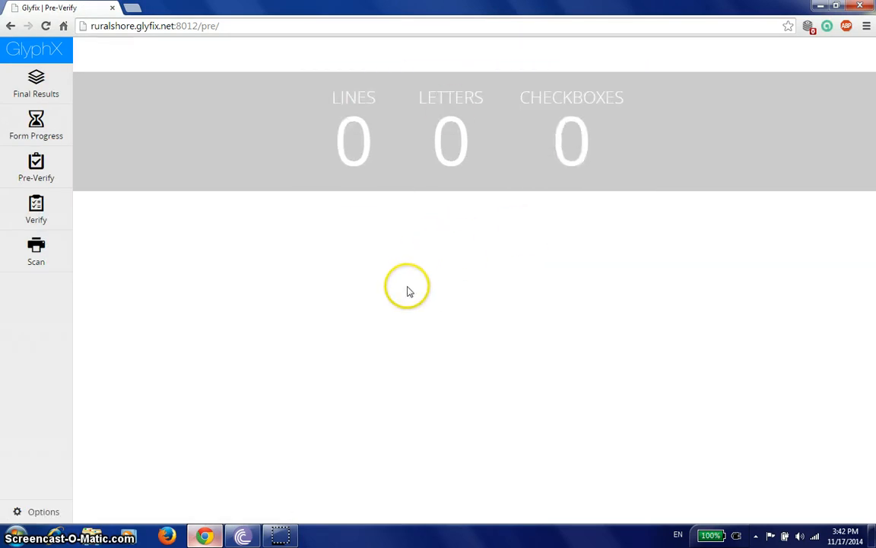
mouse_move(36, 167)
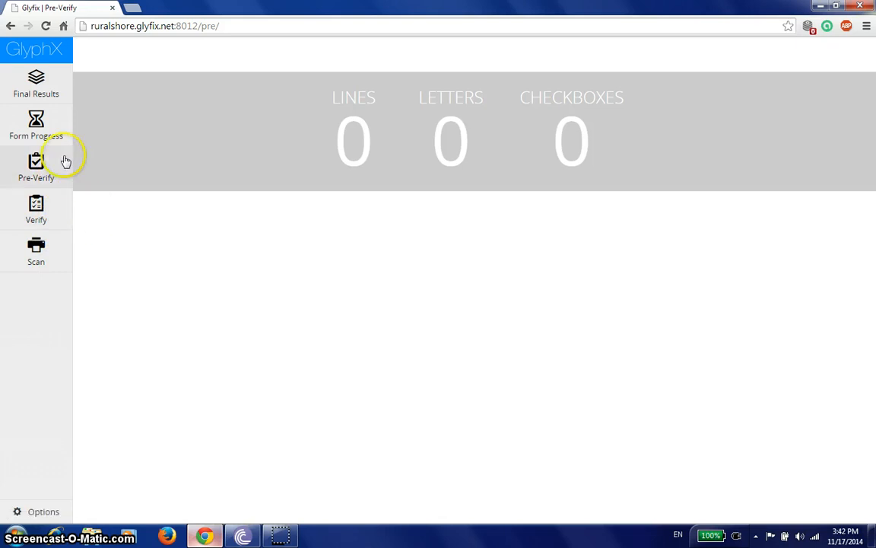
Show the Form Progress page, which reports no form under processing.
click(37, 124)
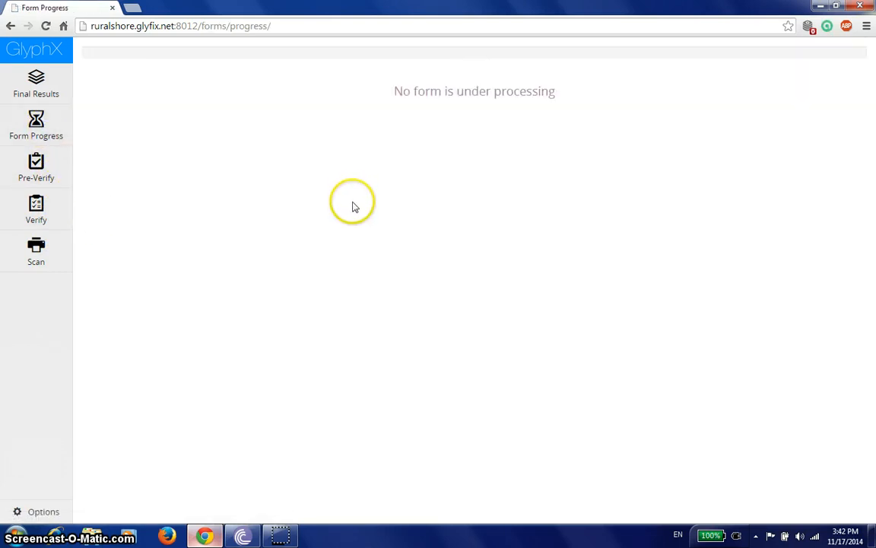
mouse_move(536, 164)
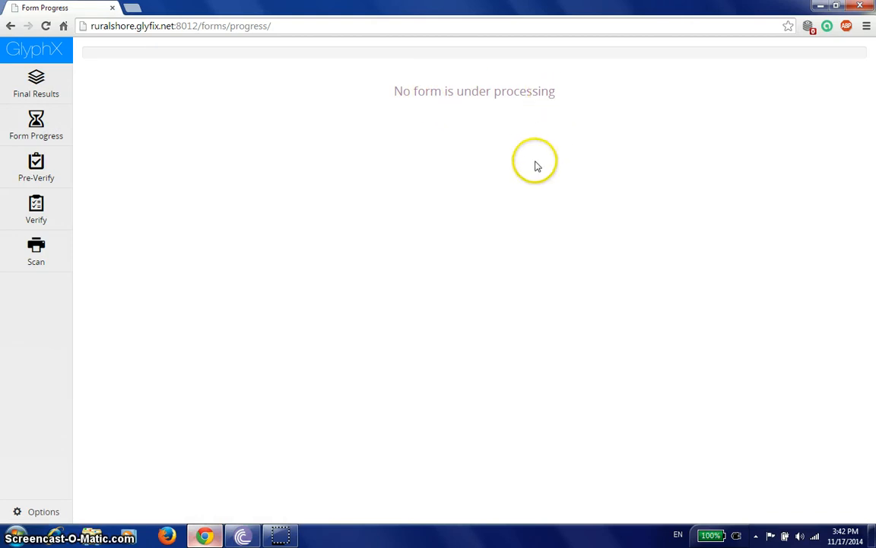
mouse_move(149, 192)
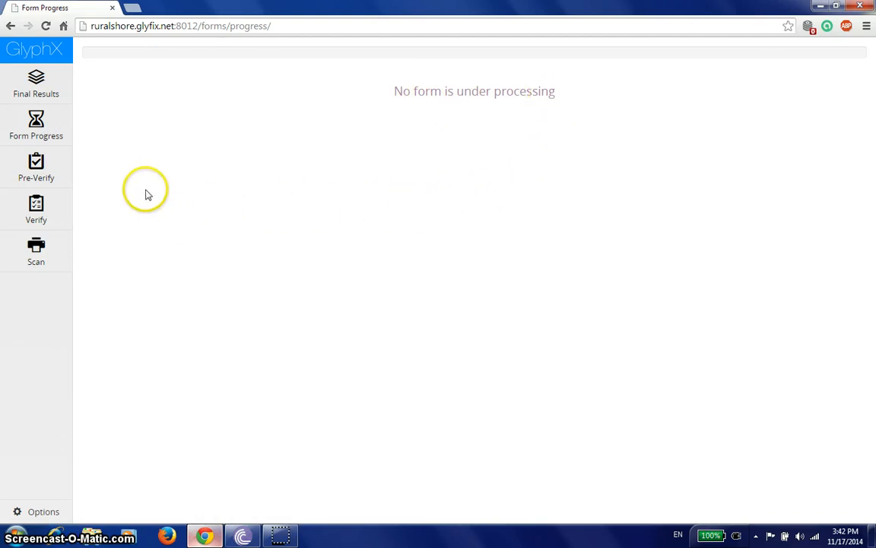
mouse_move(36, 79)
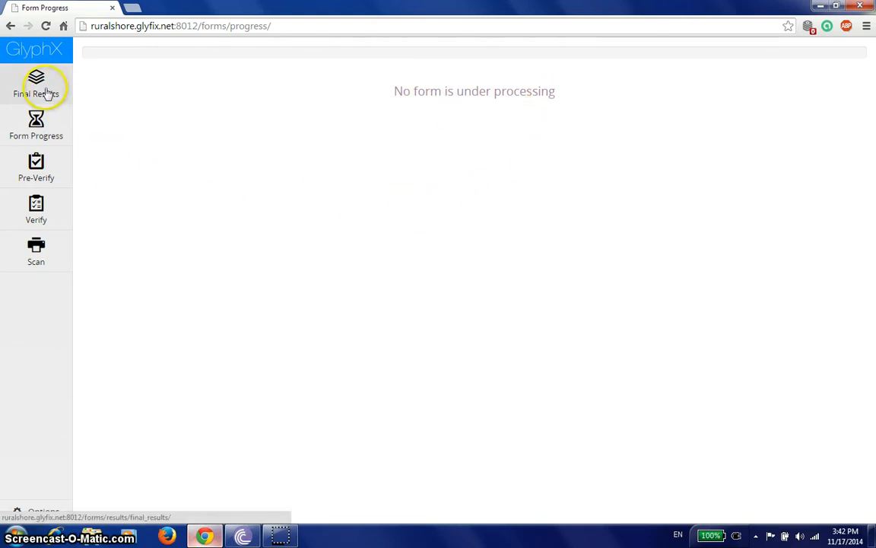
click(36, 84)
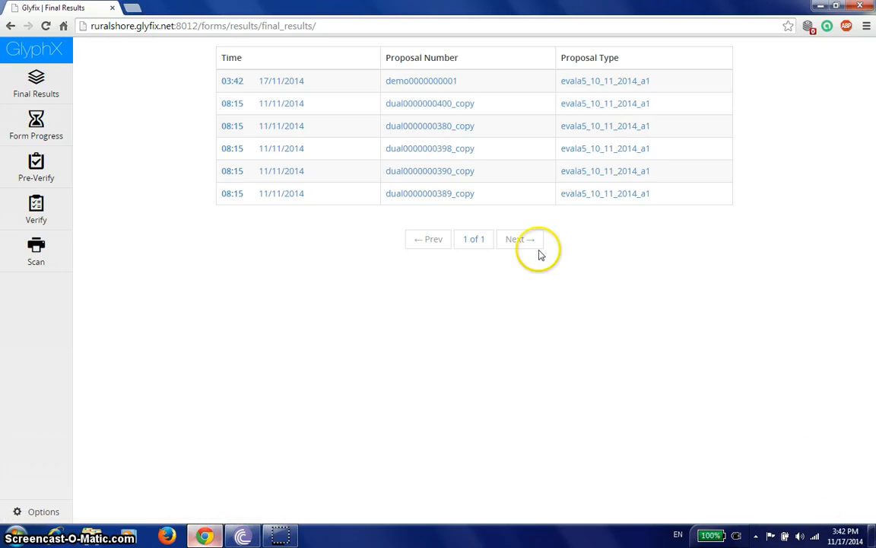
click(421, 81)
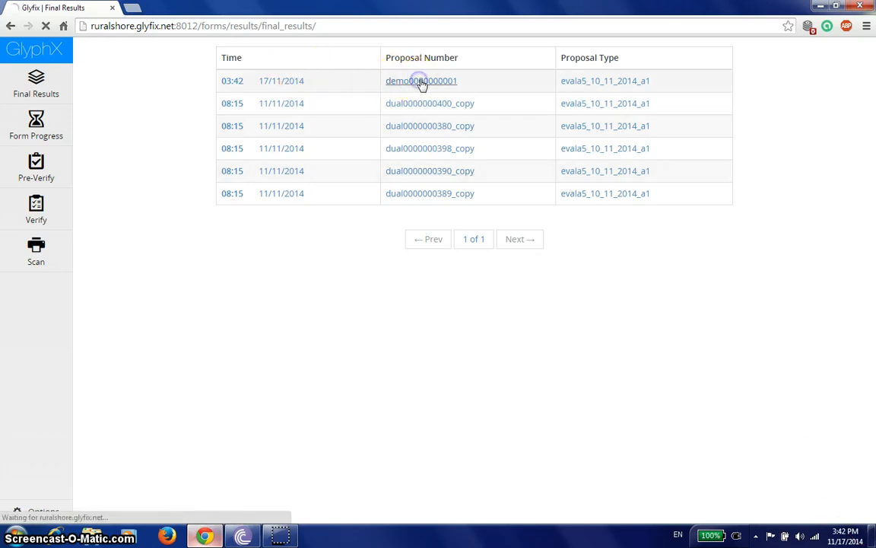
click(420, 80)
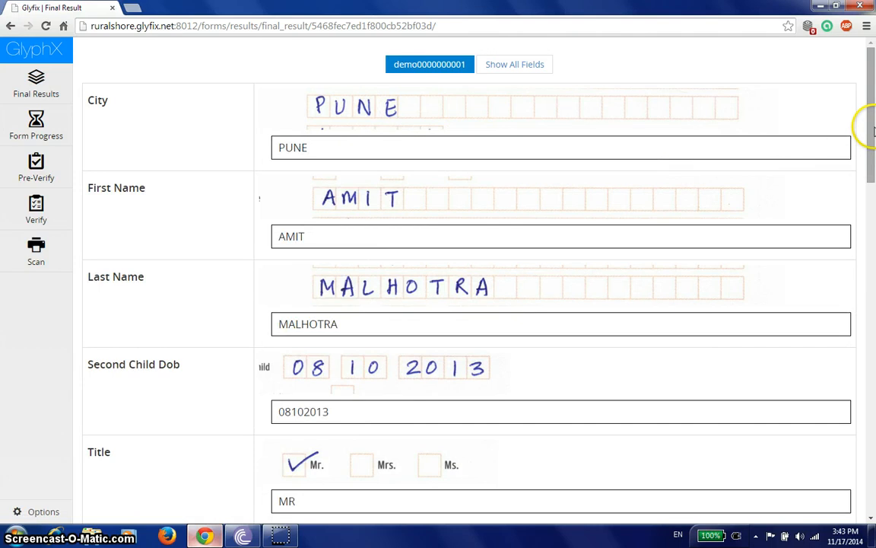
scroll(down, 3)
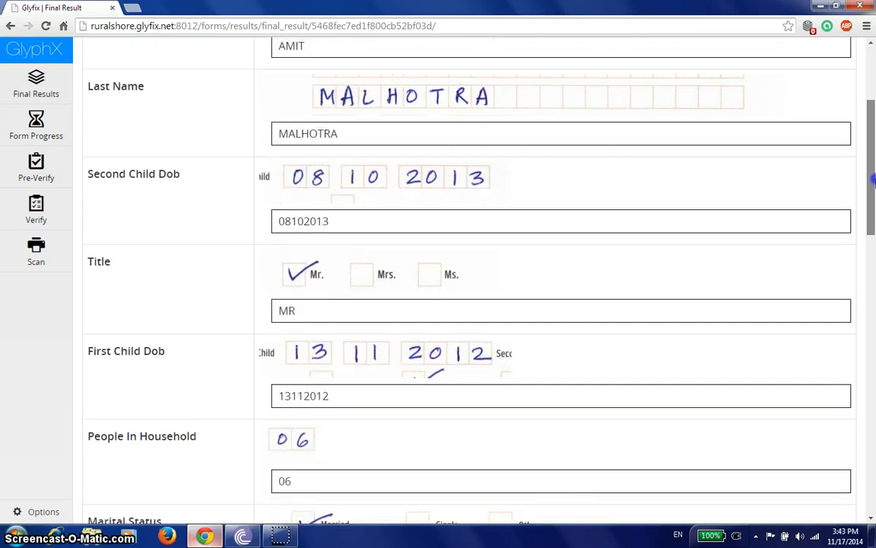
scroll(down, 3)
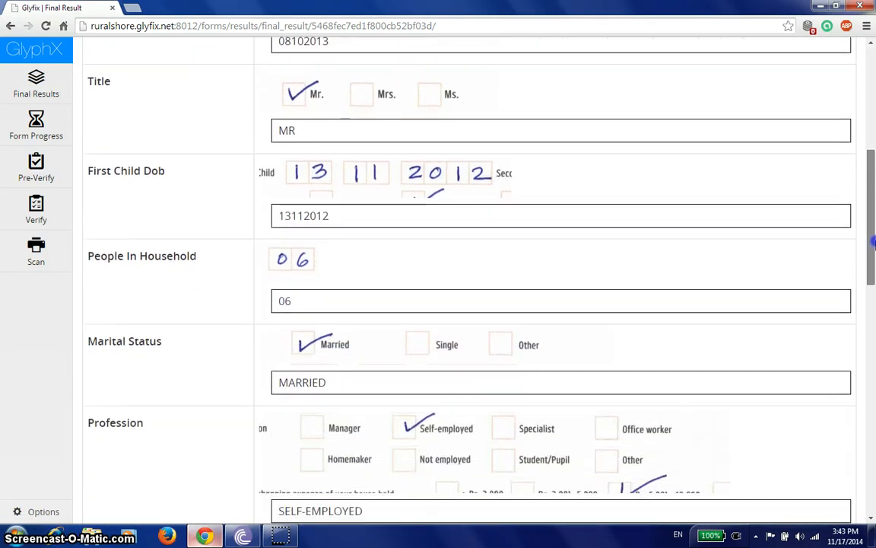
scroll(down, 3)
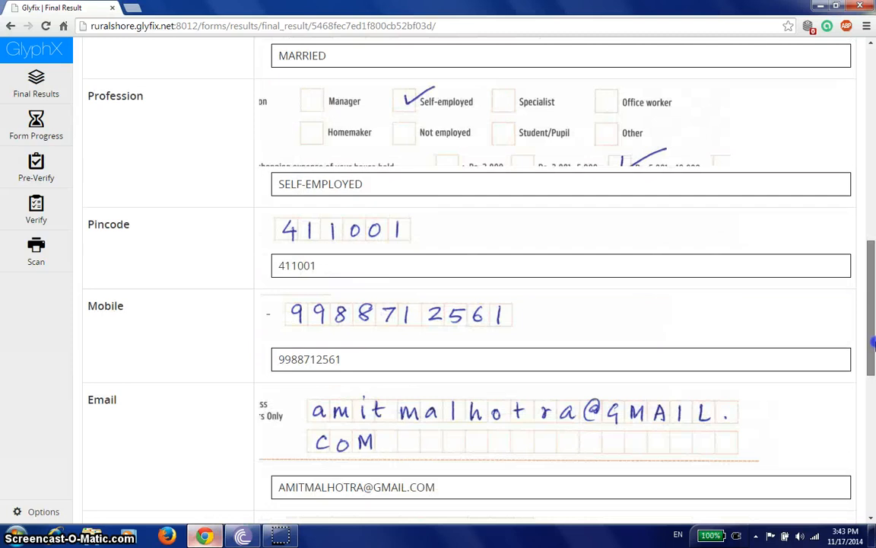
scroll(down, 3)
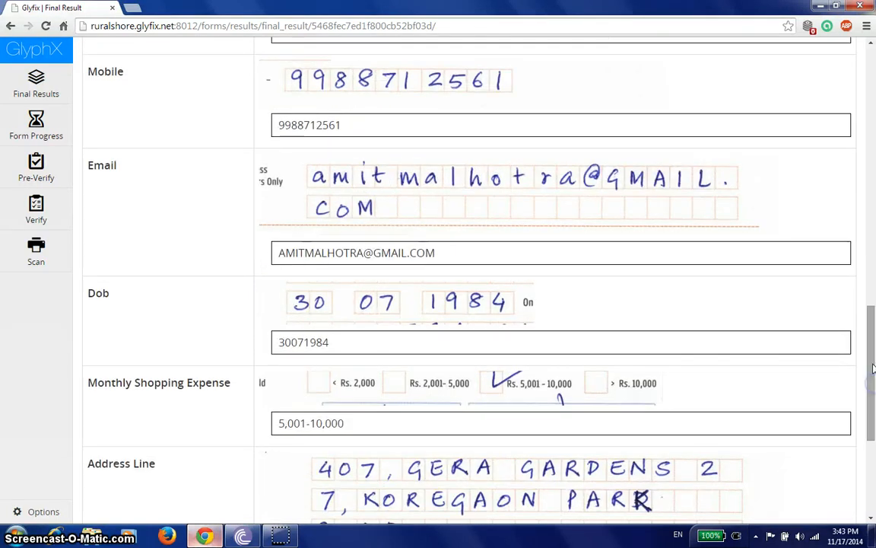
scroll(down, 3)
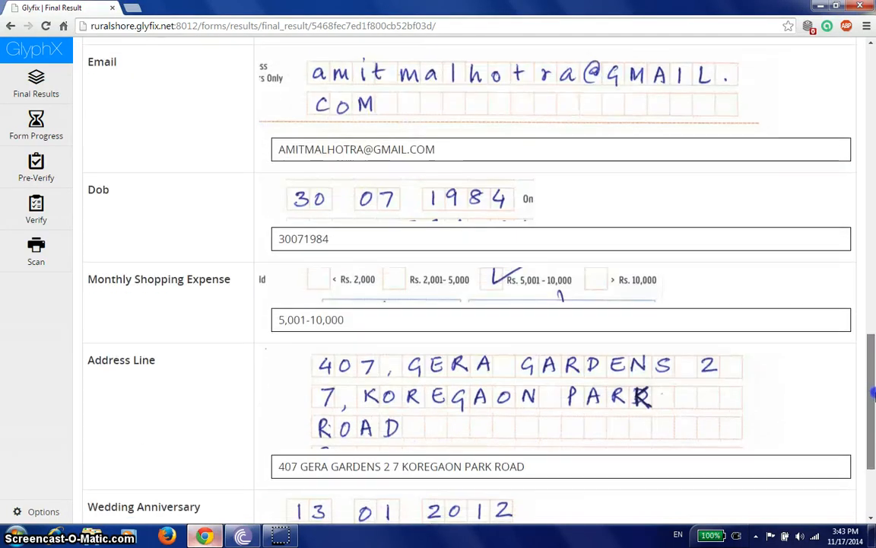
scroll(down, 3)
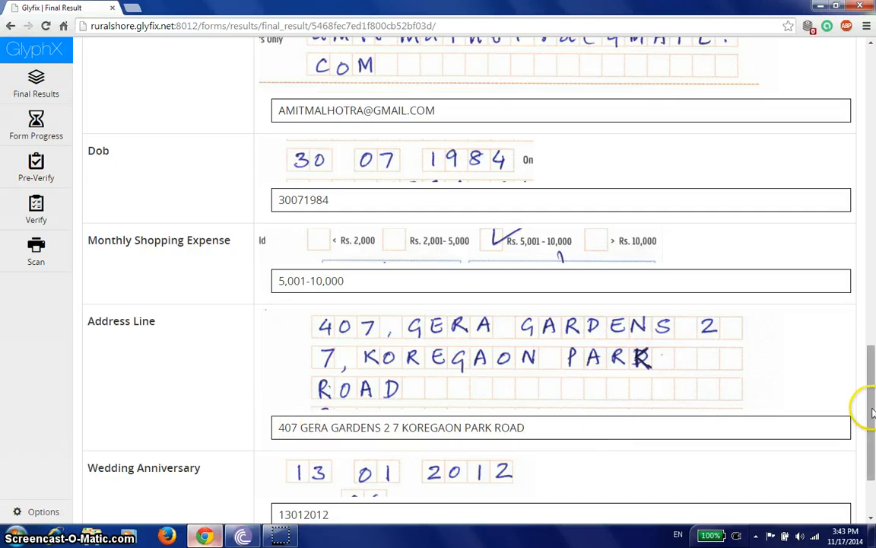
scroll(down, 3)
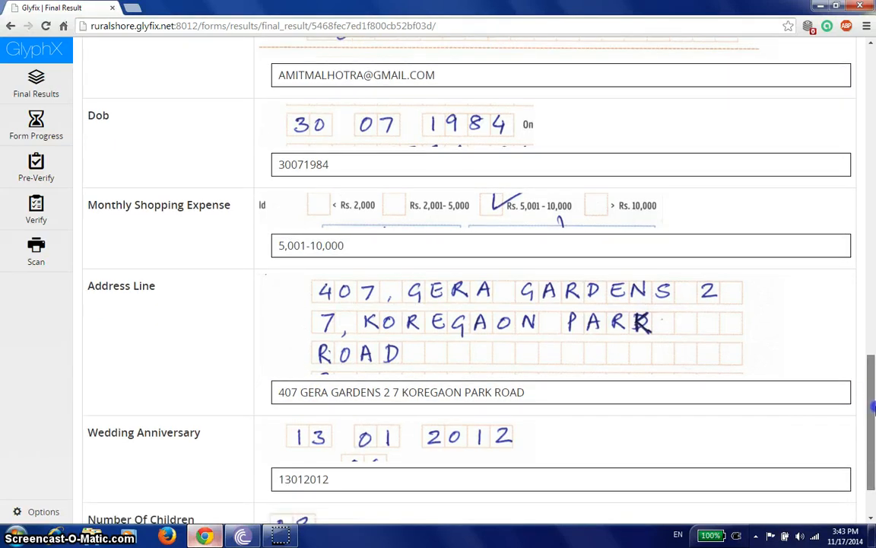
scroll(down, 3)
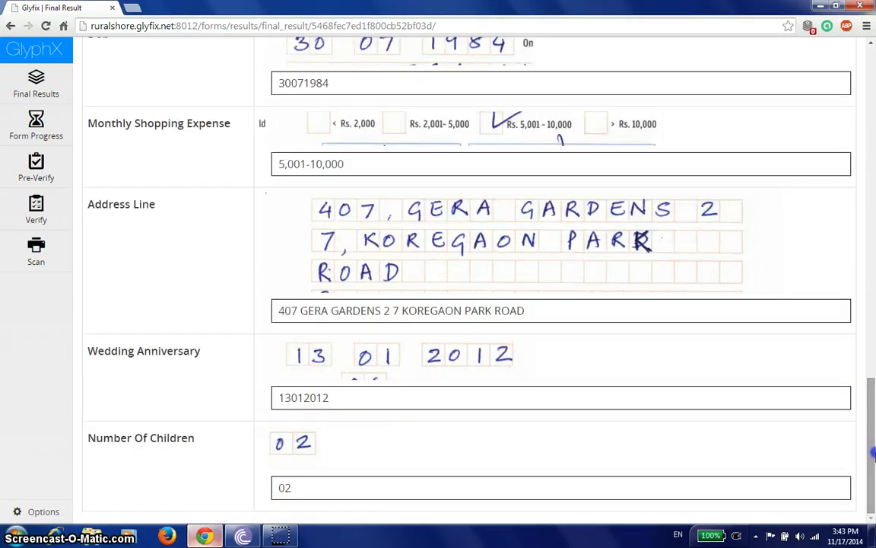
mouse_move(291, 279)
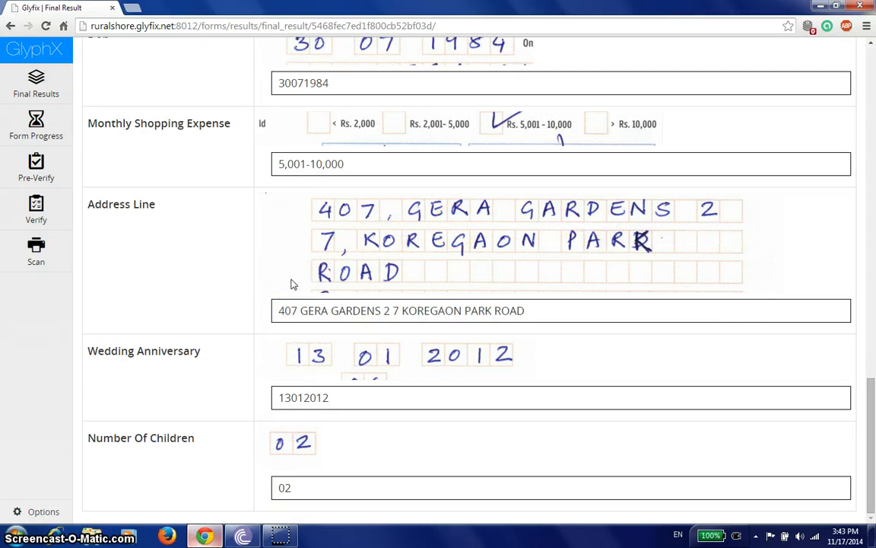
mouse_move(160, 312)
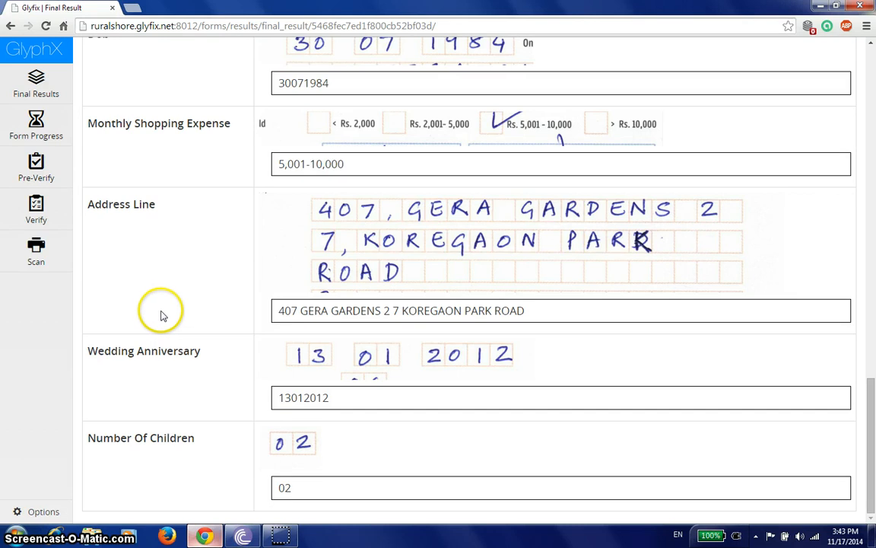
mouse_move(48, 323)
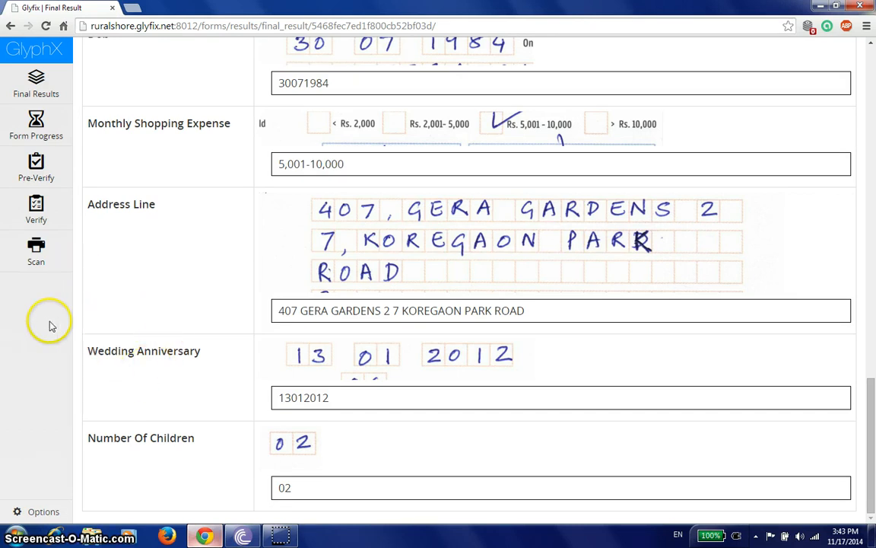
mouse_move(51, 387)
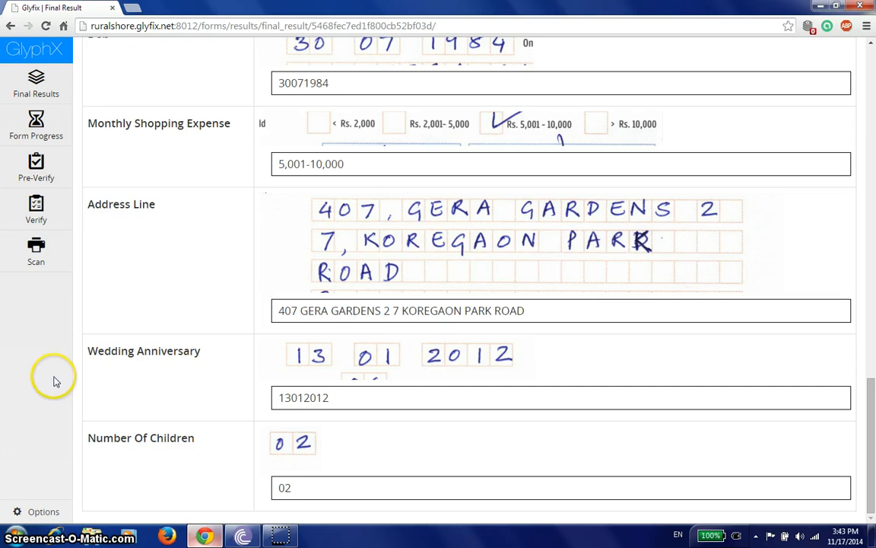
mouse_move(58, 379)
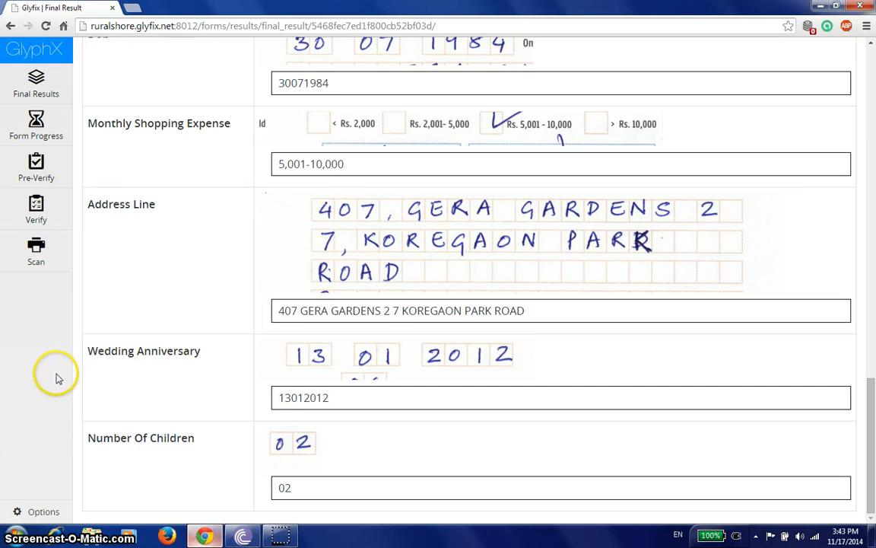